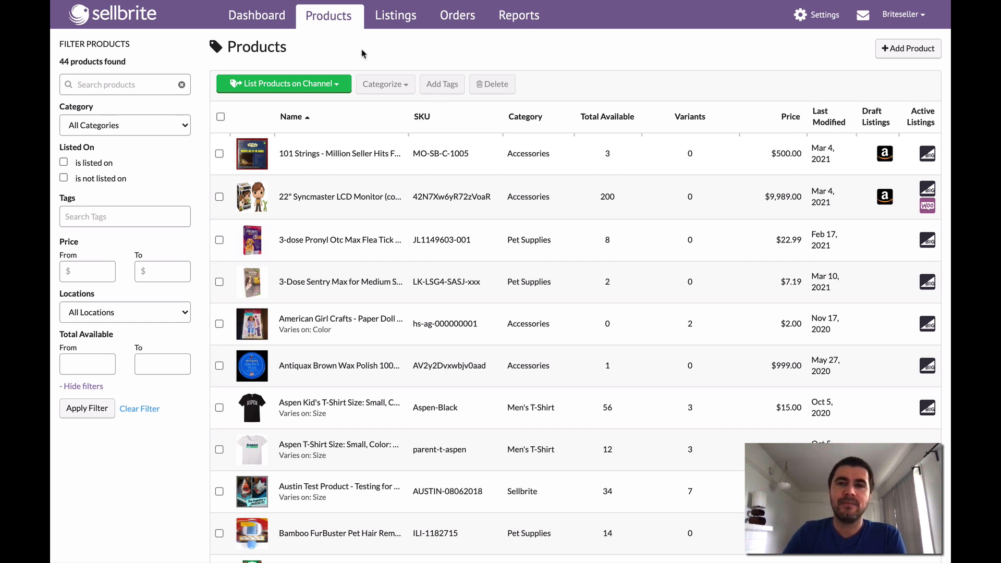
In All Products, tick the 3-dose Pronyl flea-and-tick product
click(328, 14)
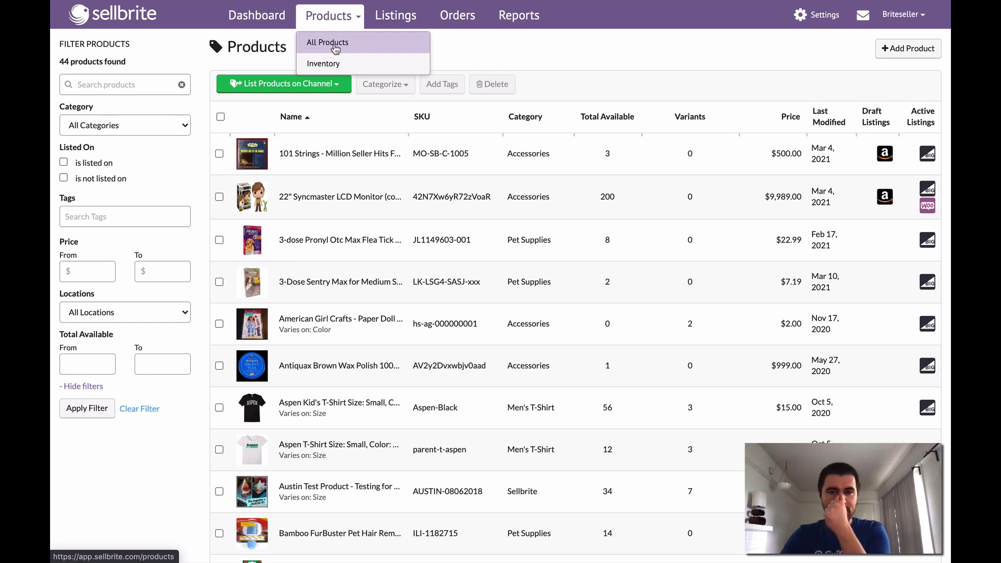
click(327, 42)
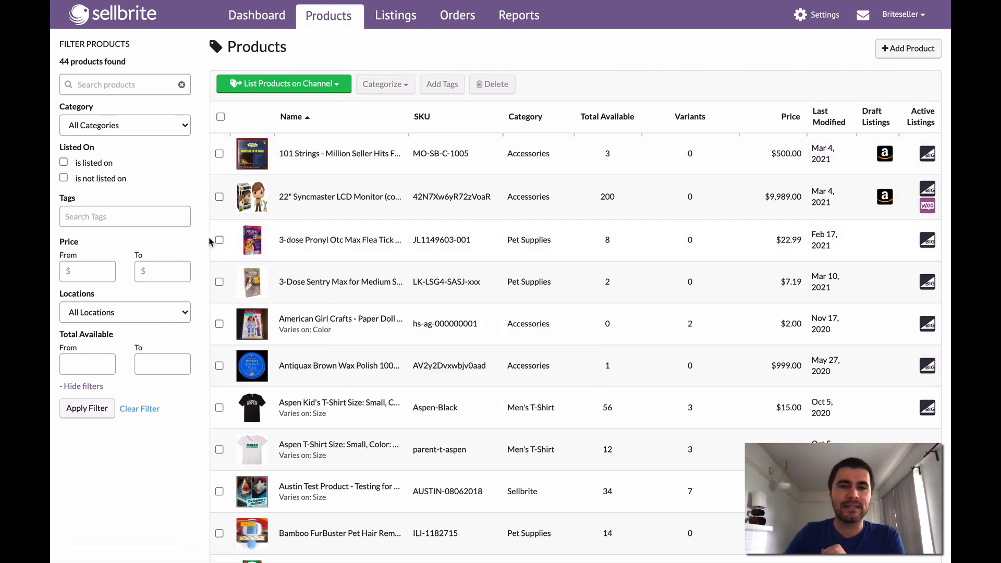
click(219, 282)
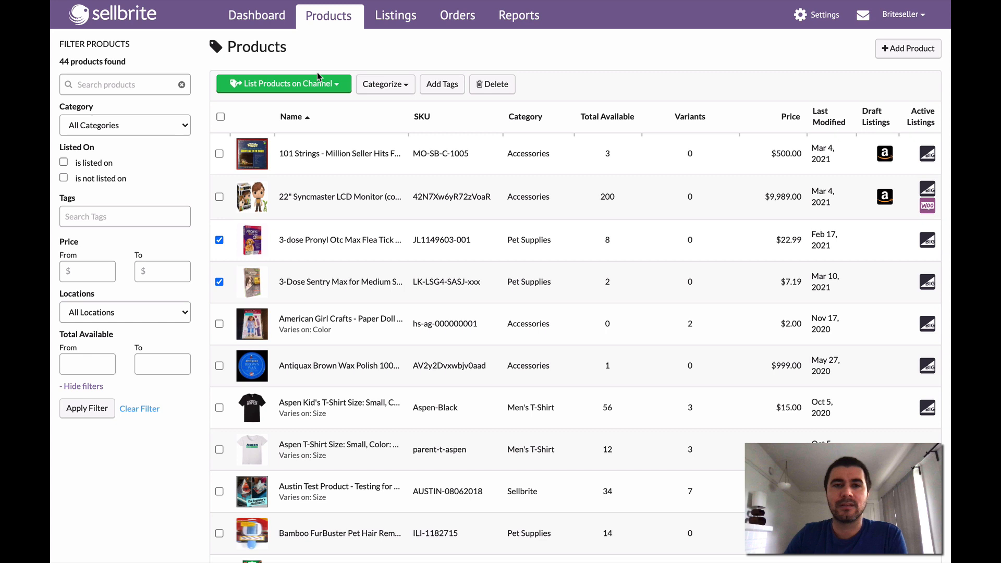
List the selected flea-and-tick products on the eBay channel
click(283, 84)
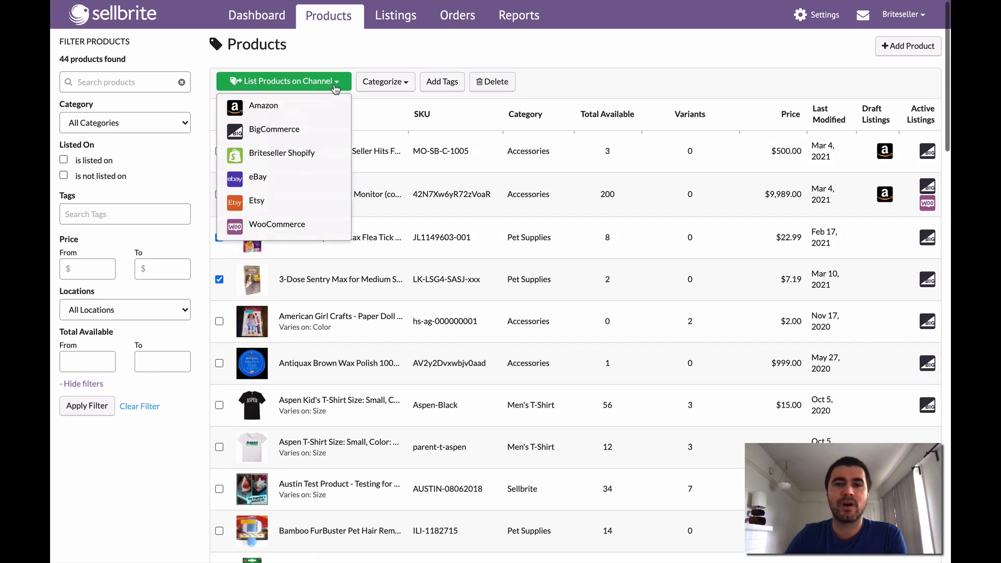
mouse_move(257, 177)
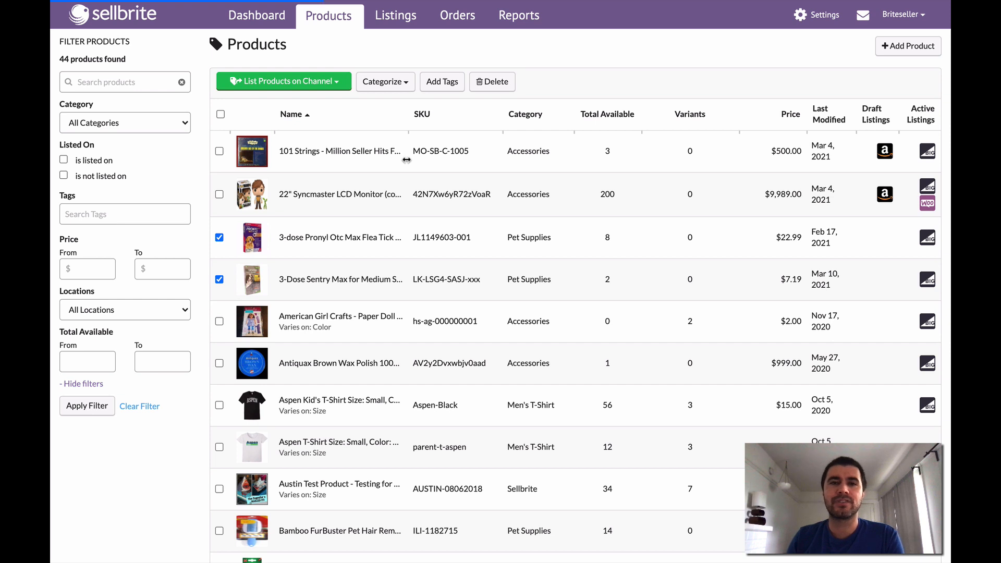
click(284, 81)
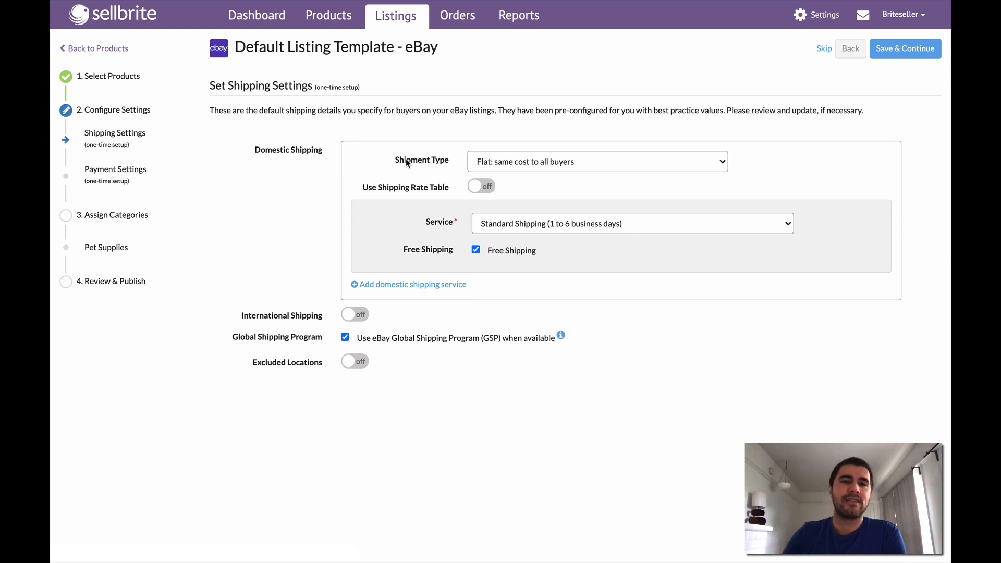
mouse_move(136, 119)
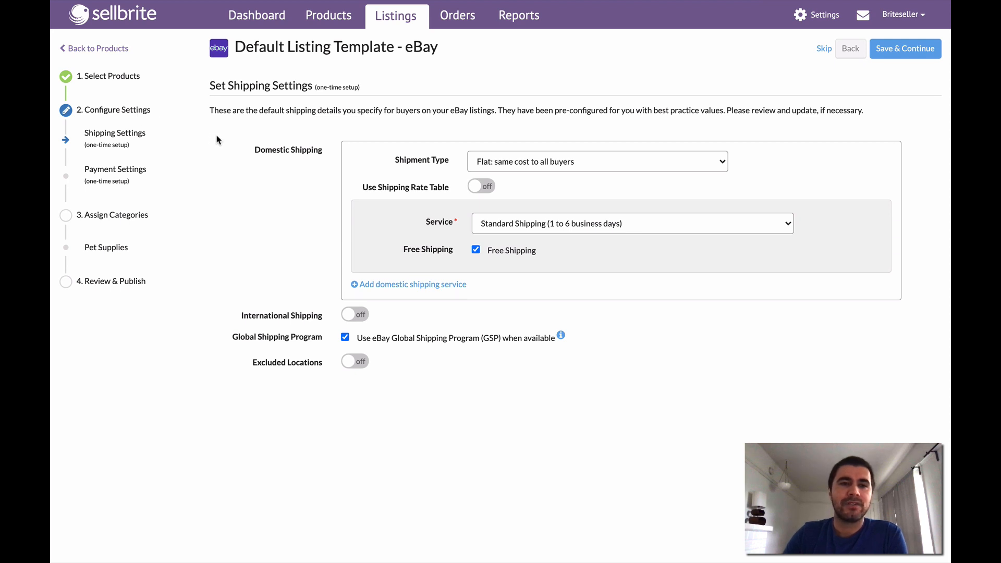
mouse_move(270, 178)
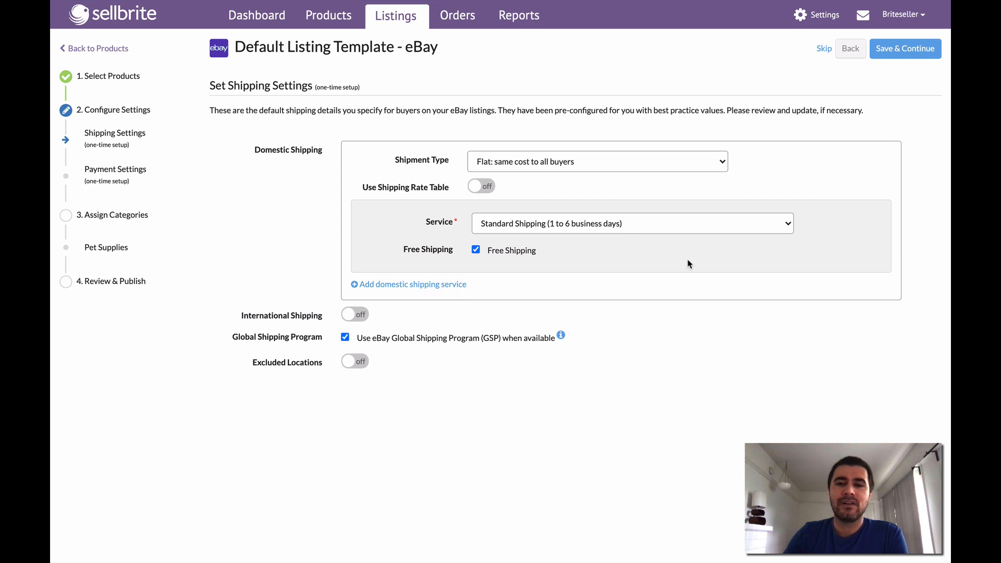
Keep free standard shipping, enable the Global Shipping Program, and save shipping defaults
click(631, 223)
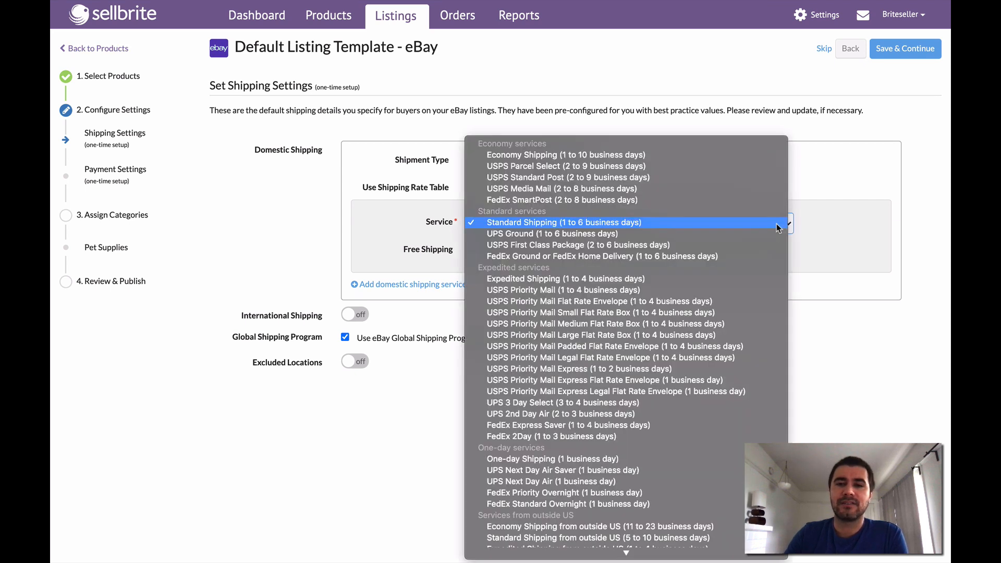
mouse_move(815, 196)
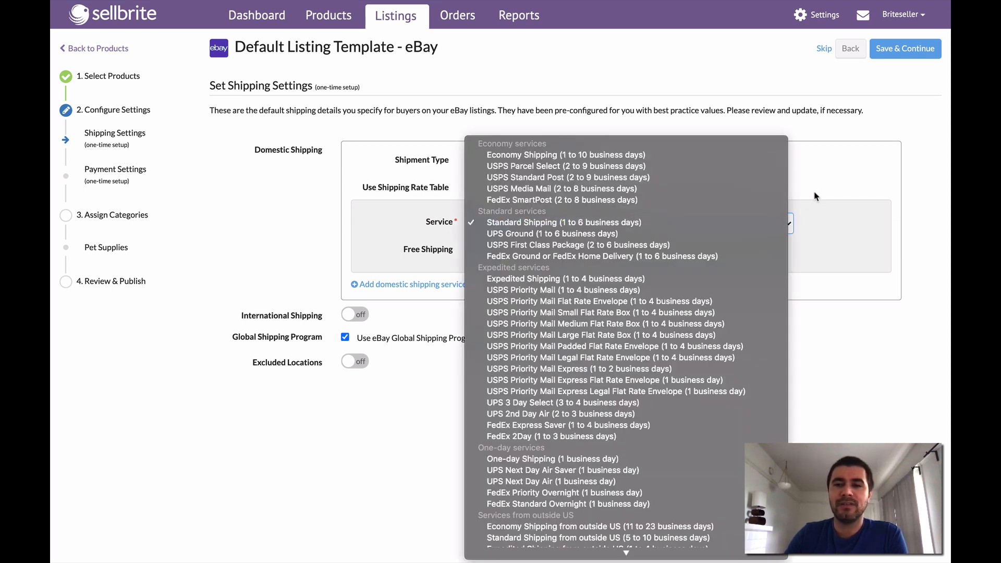
click(564, 222)
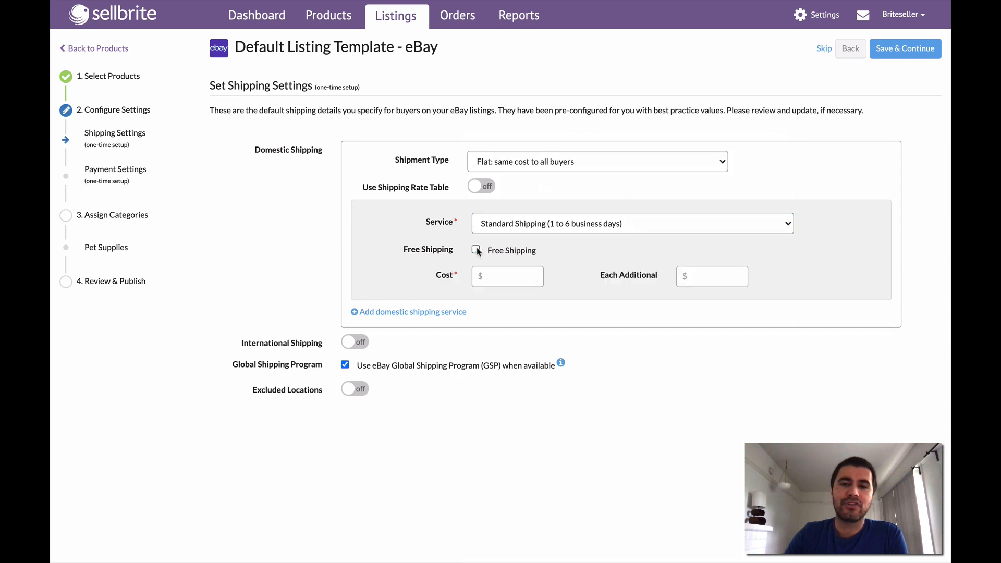
click(476, 250)
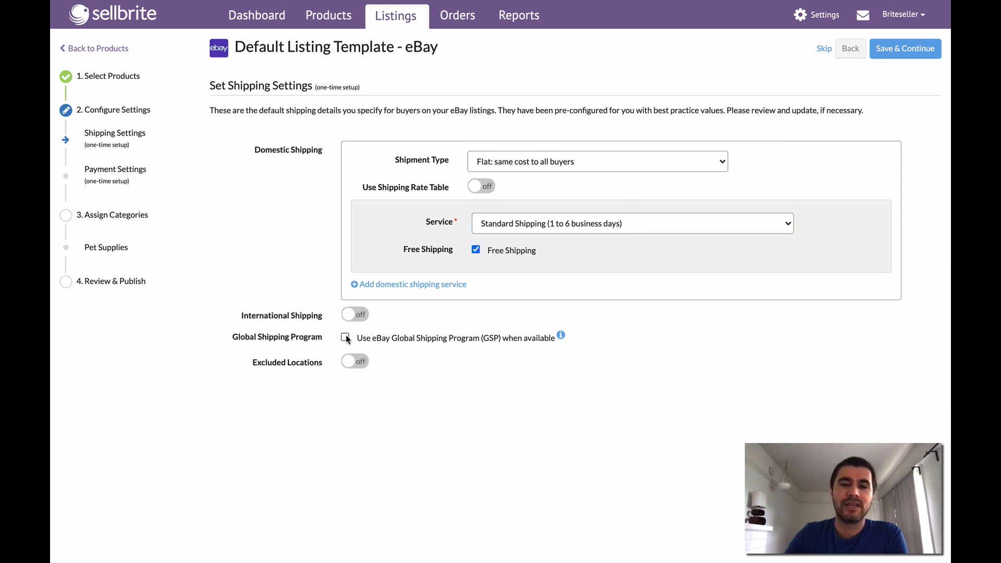
click(345, 338)
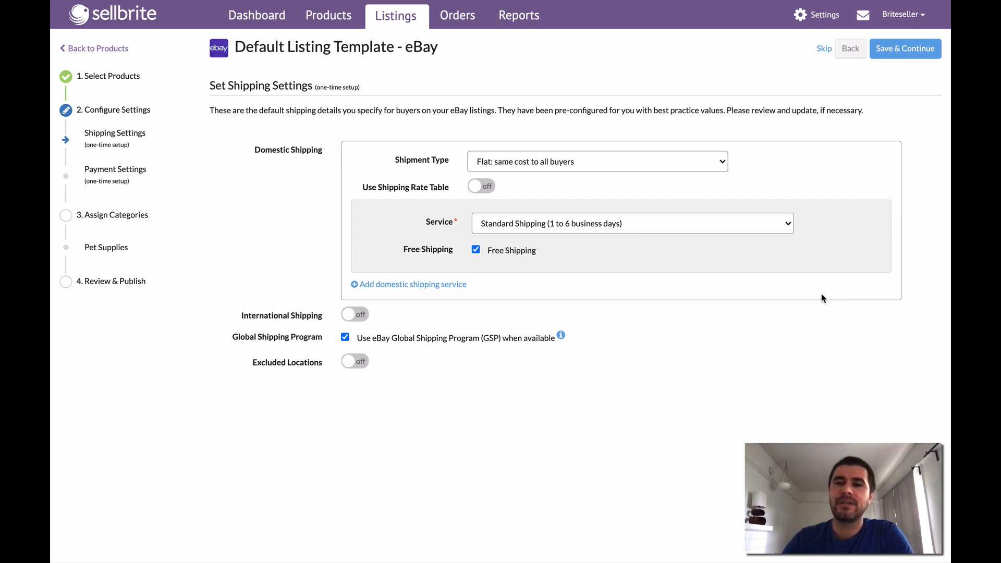
mouse_move(914, 102)
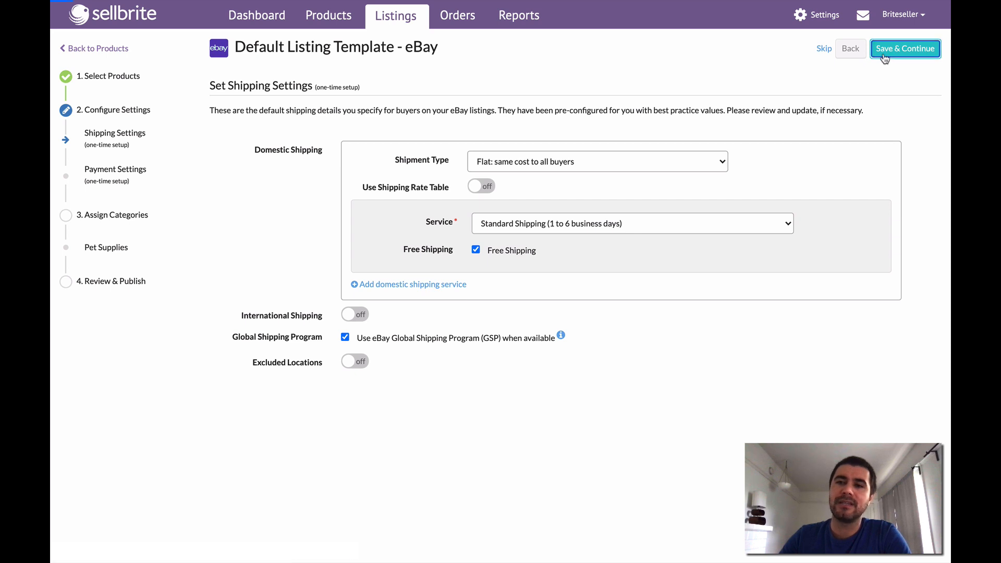
click(904, 48)
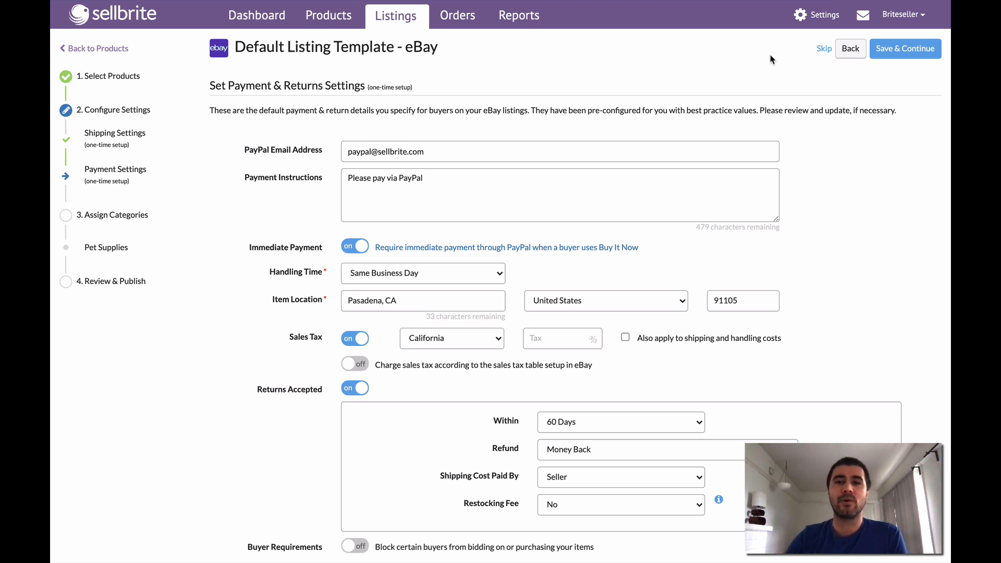
mouse_move(739, 70)
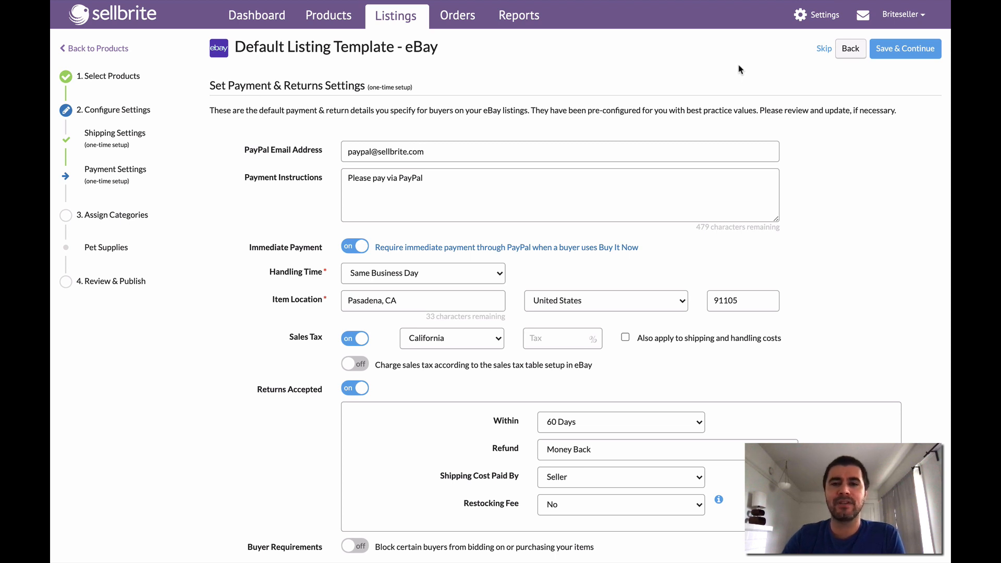
mouse_move(822, 205)
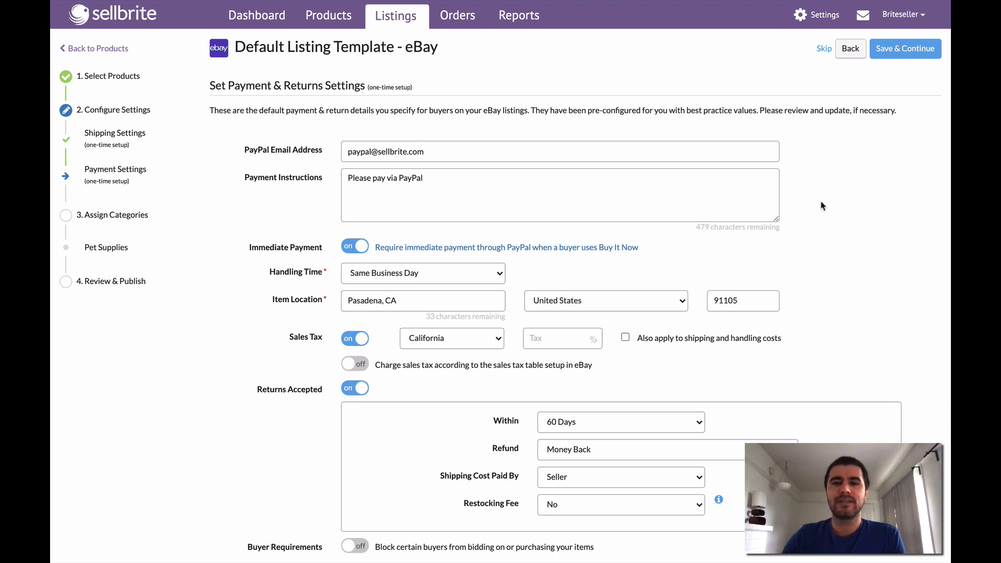
Turn off sales tax, review the returns settings, and save the payment defaults
scroll(down, 3)
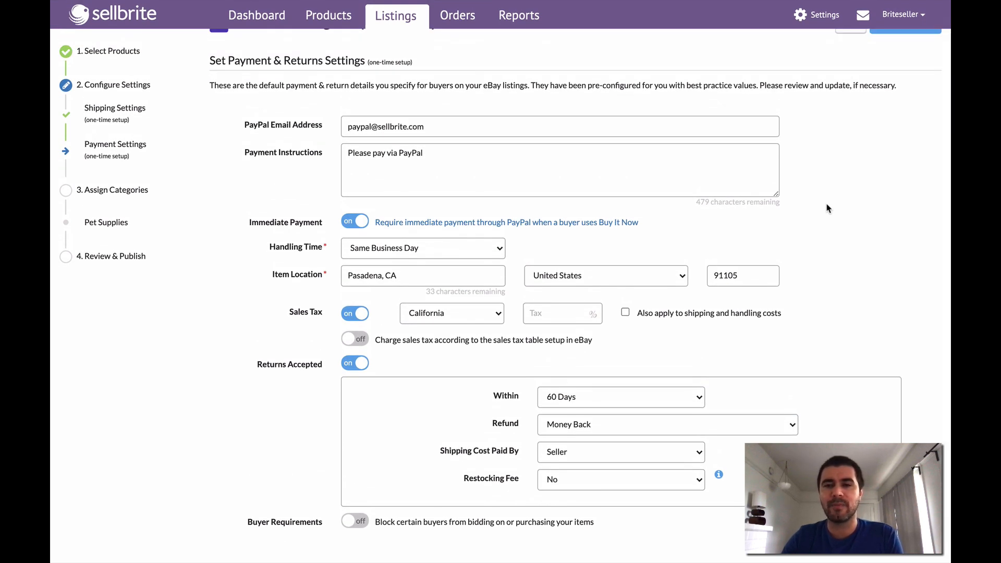
mouse_move(479, 141)
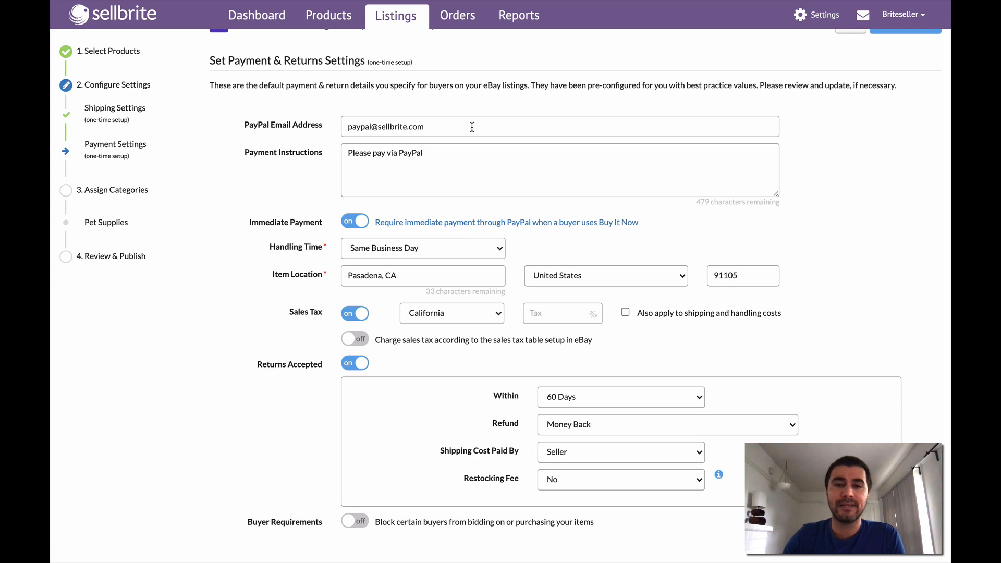
mouse_move(636, 337)
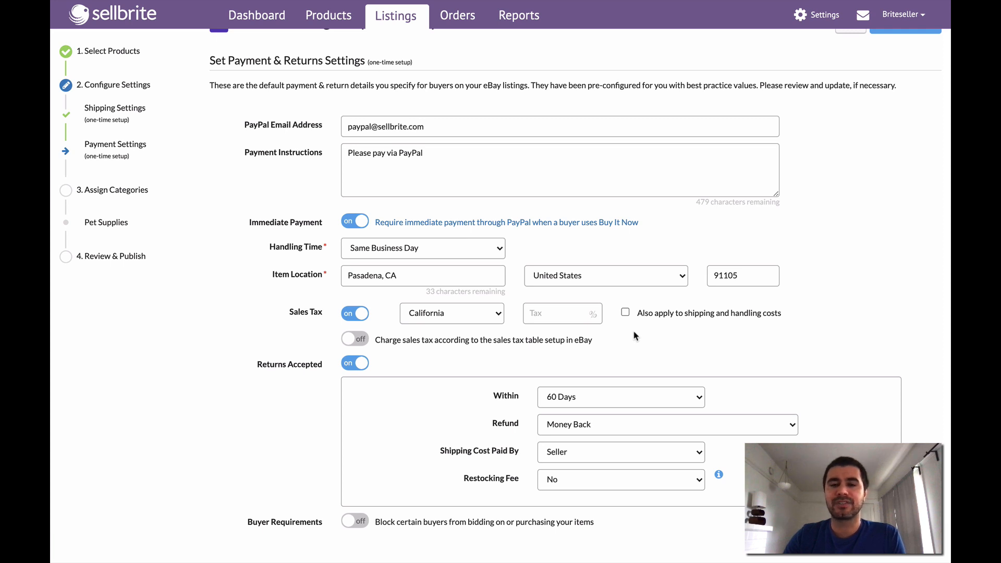
click(355, 313)
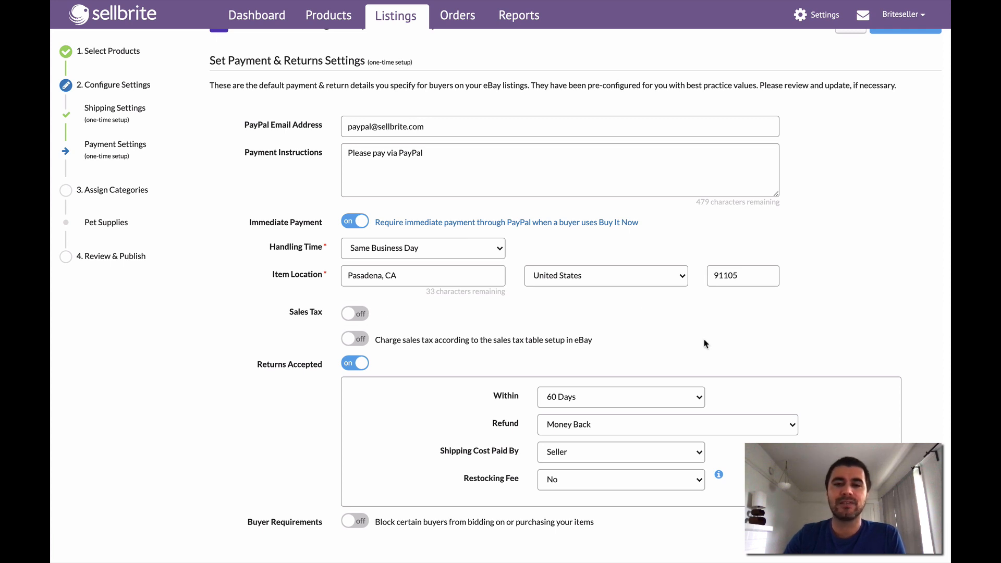
scroll(down, 3)
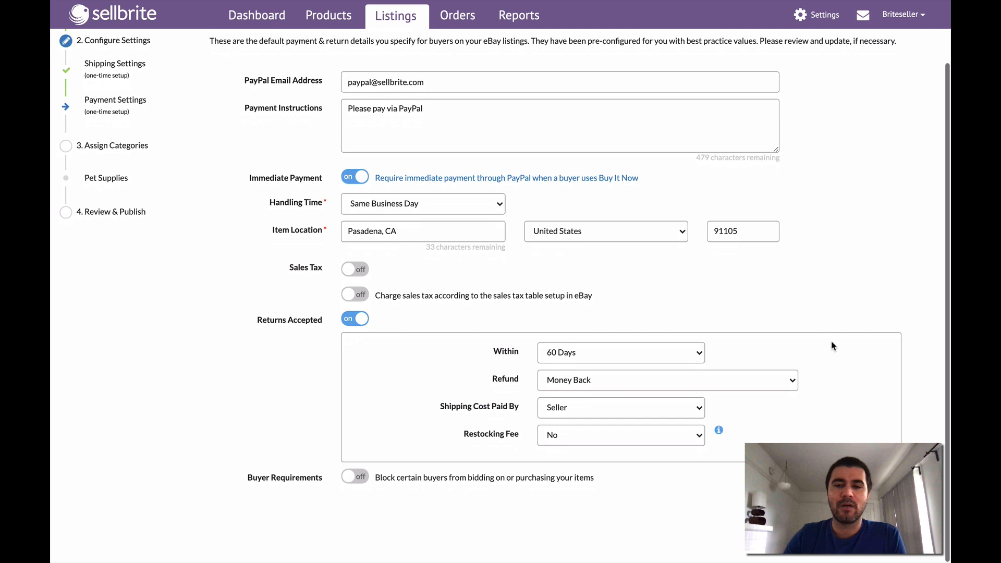
scroll(down, 3)
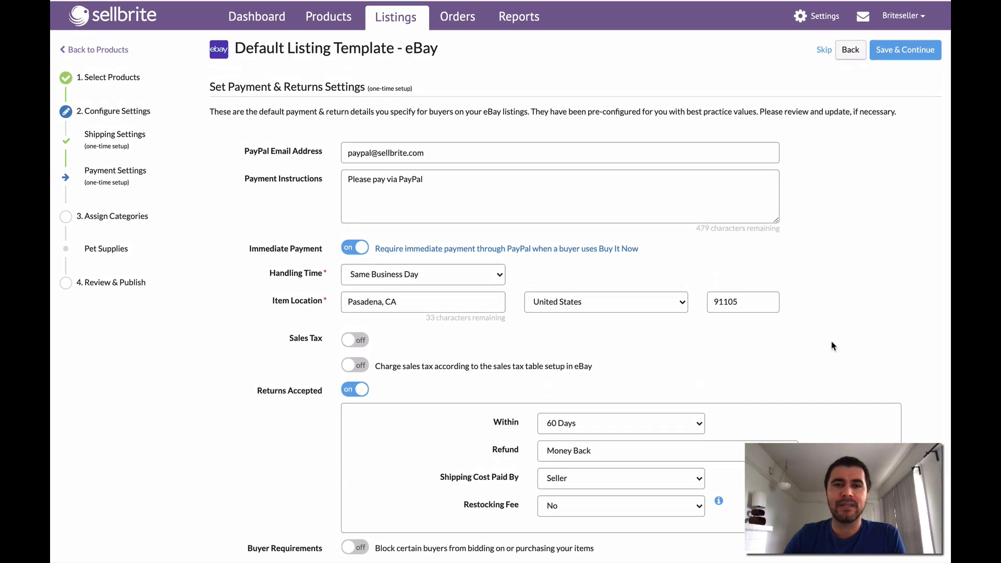
scroll(down, 3)
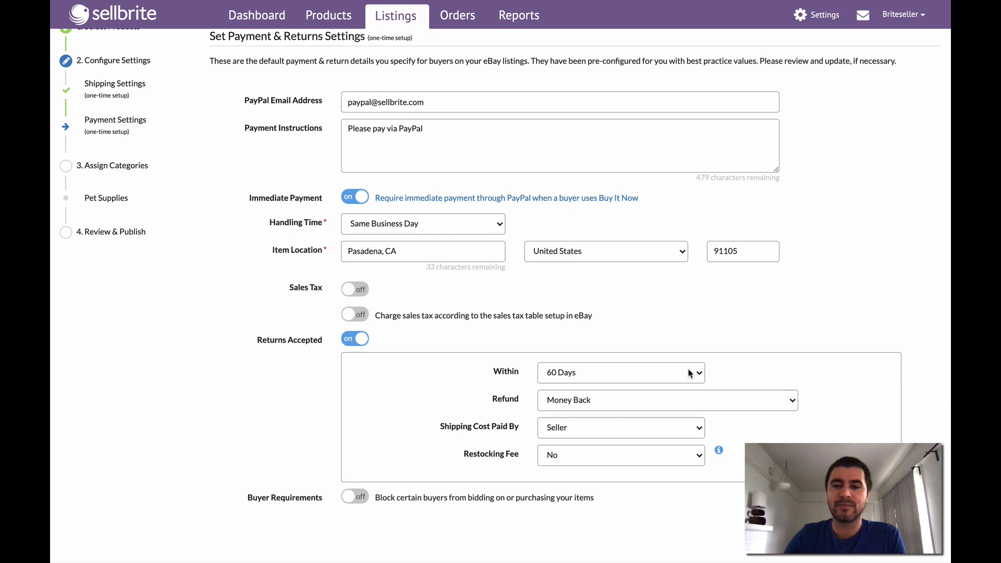
mouse_move(771, 338)
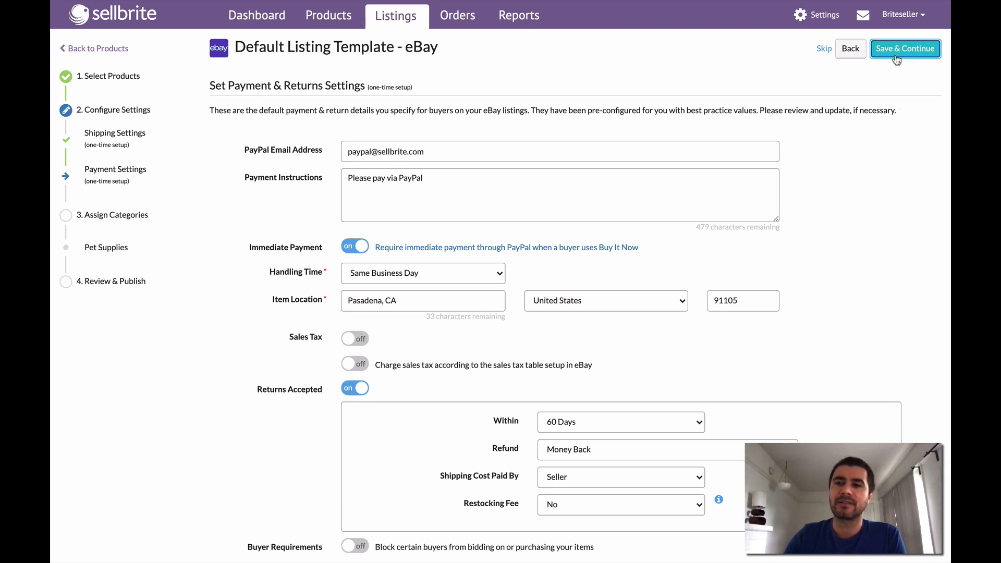
click(904, 49)
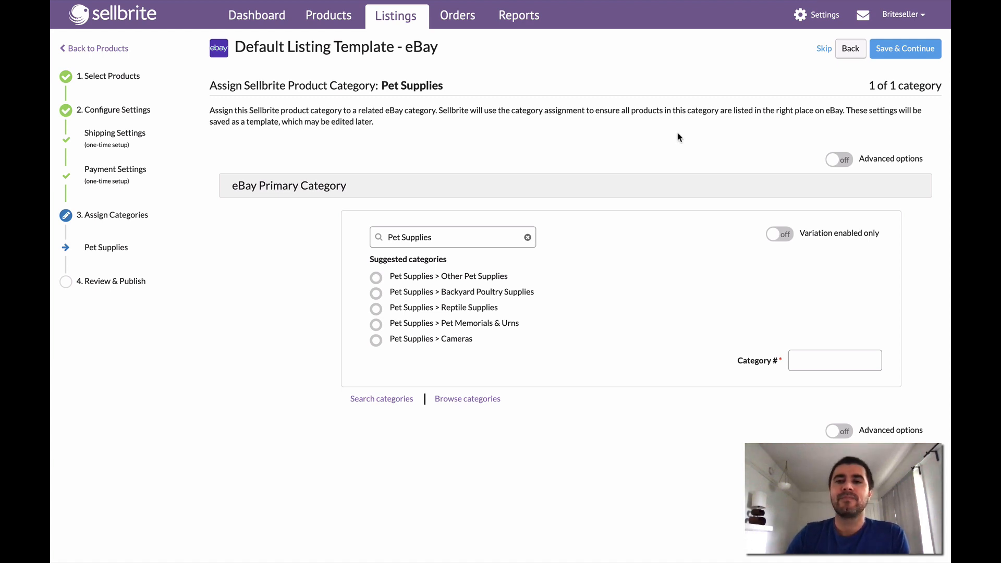
mouse_move(682, 161)
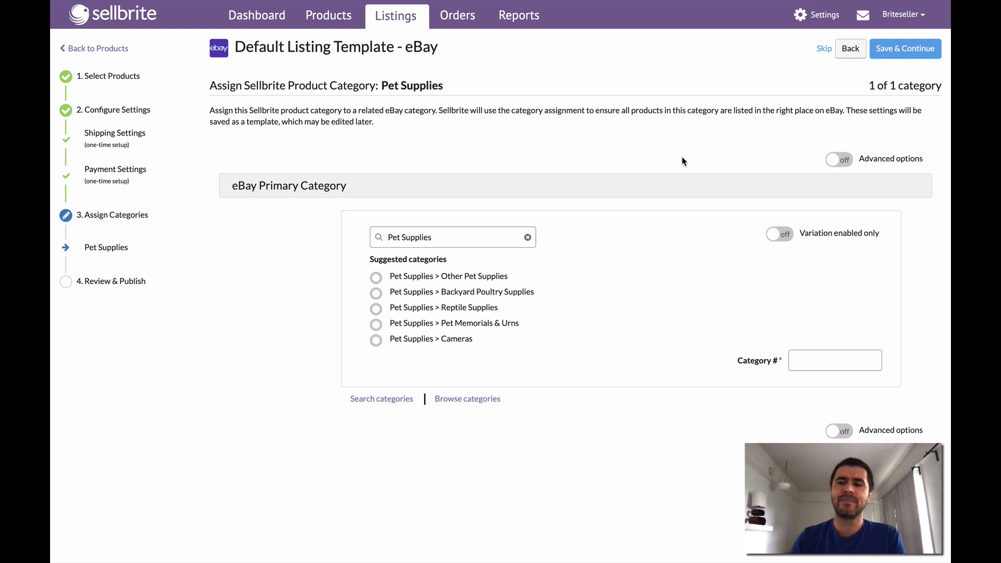
mouse_move(674, 163)
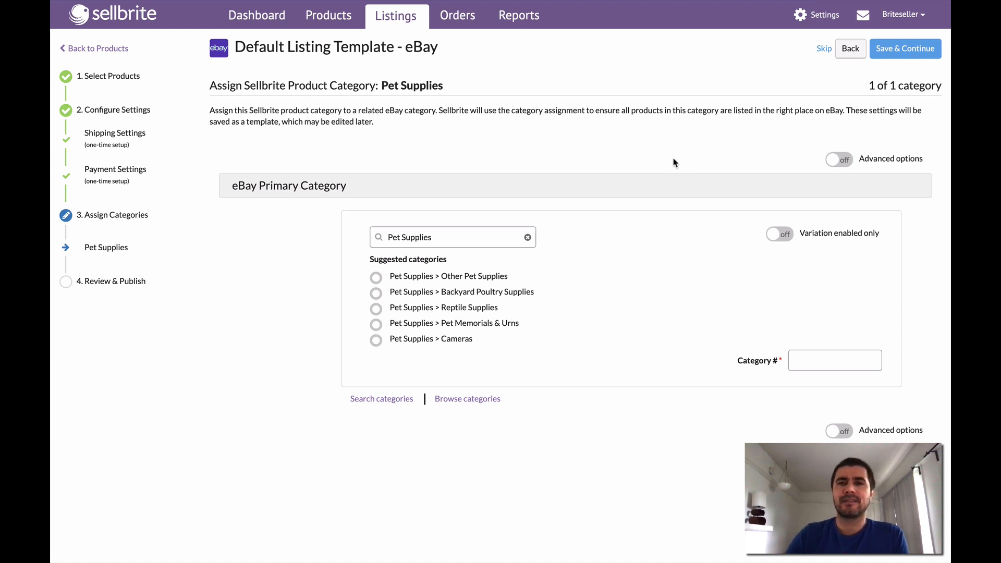
mouse_move(557, 203)
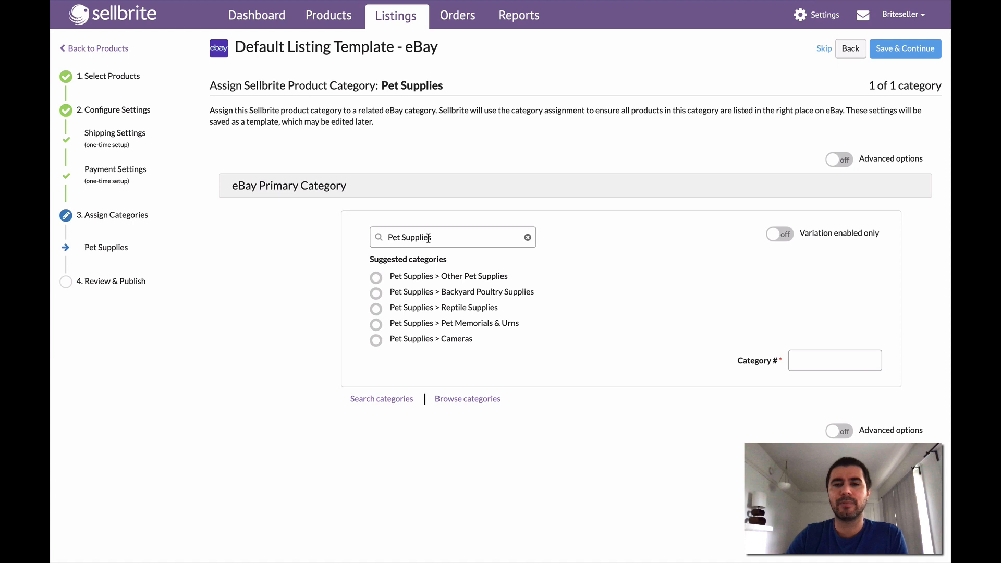
Clear the Pet Supplies category search and browse eBay's top-level category list
click(376, 293)
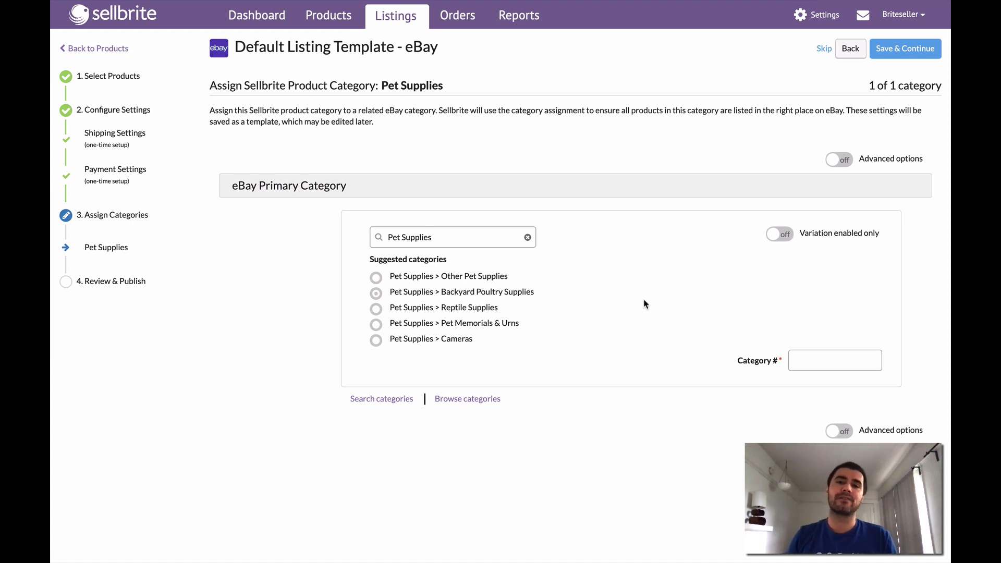
click(376, 276)
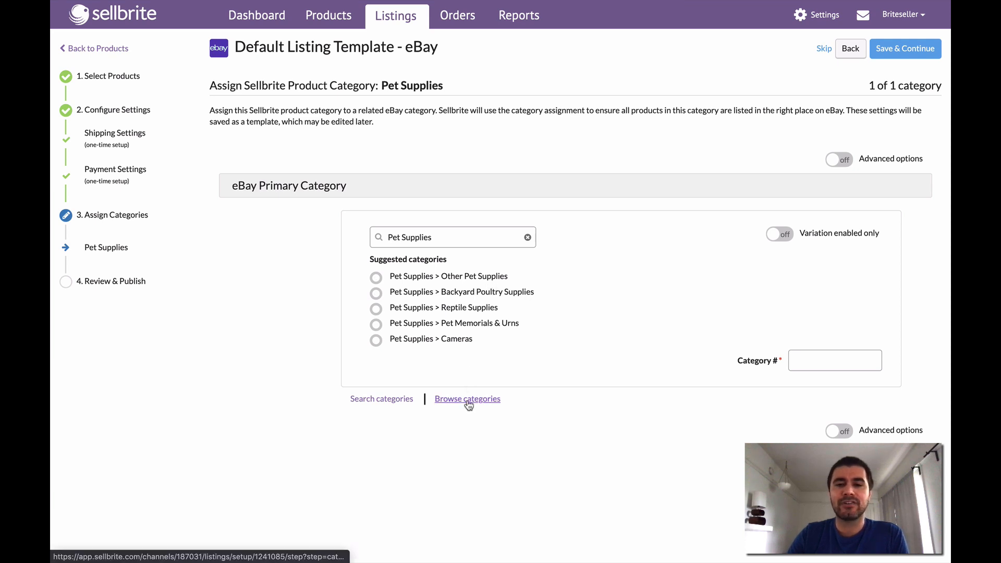
click(467, 399)
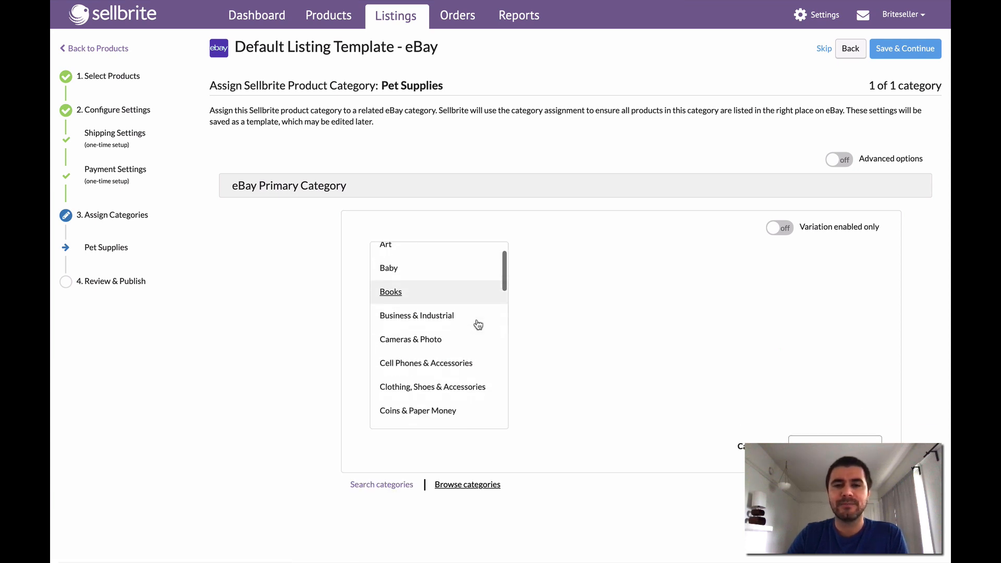
scroll(down, 3)
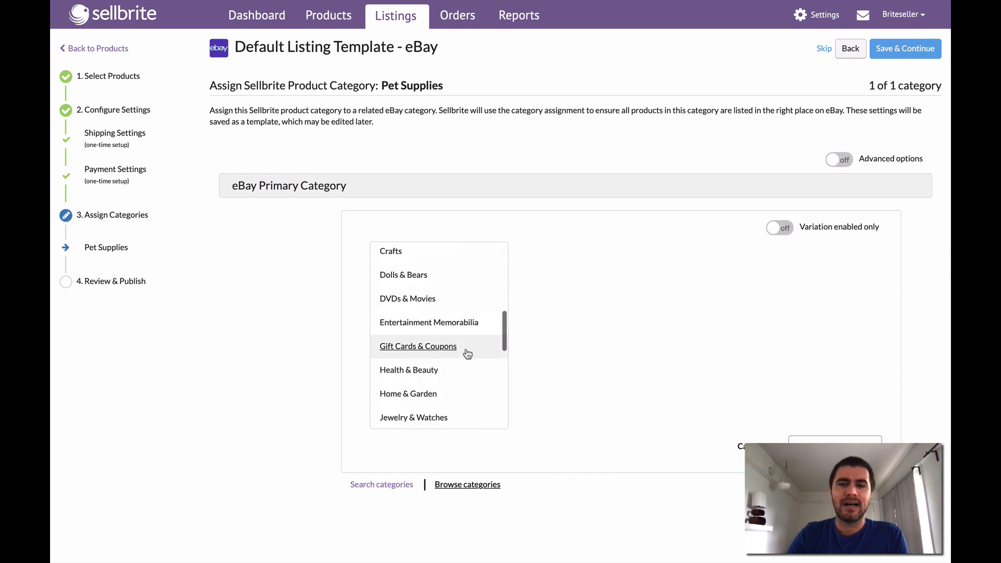
scroll(down, 3)
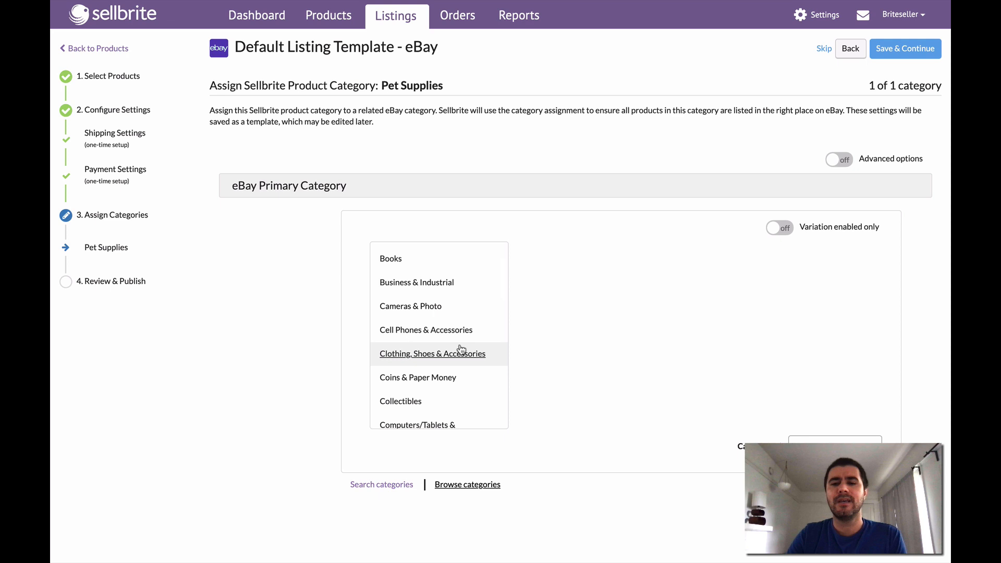
mouse_move(440, 384)
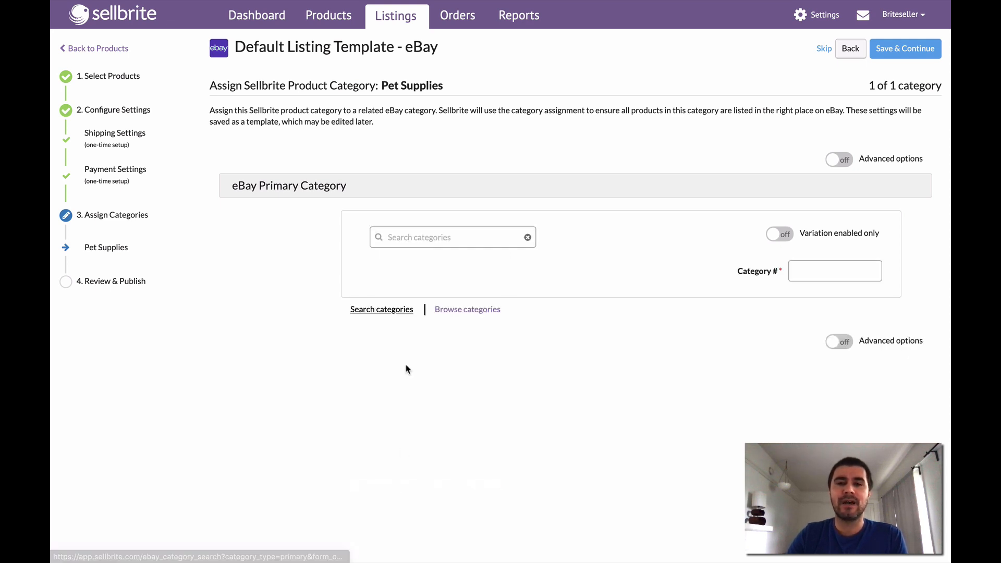
Search 'flea' and choose Pet Supplies > Dog Supplies > Flea & Tick Remedies
click(452, 237)
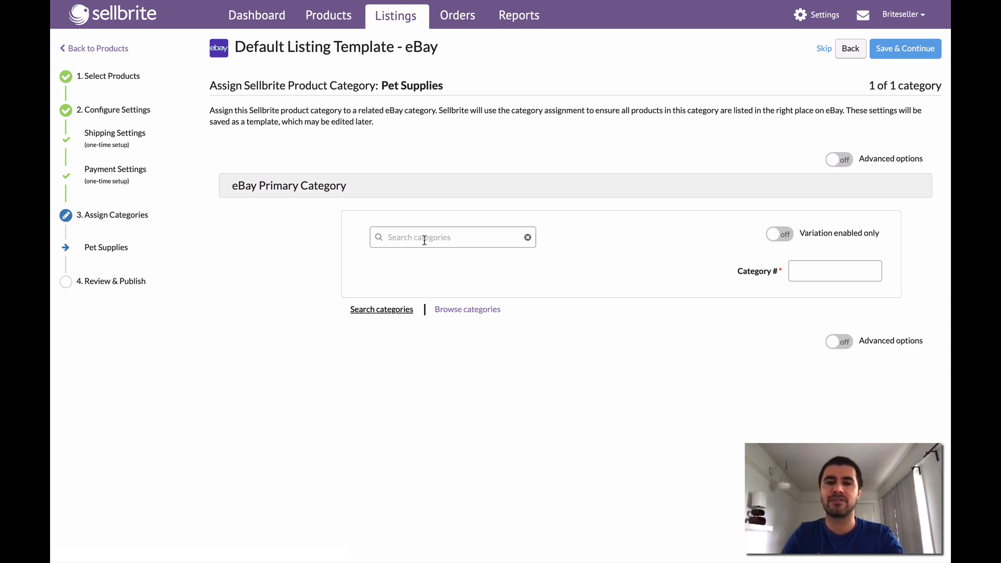
text(flea)
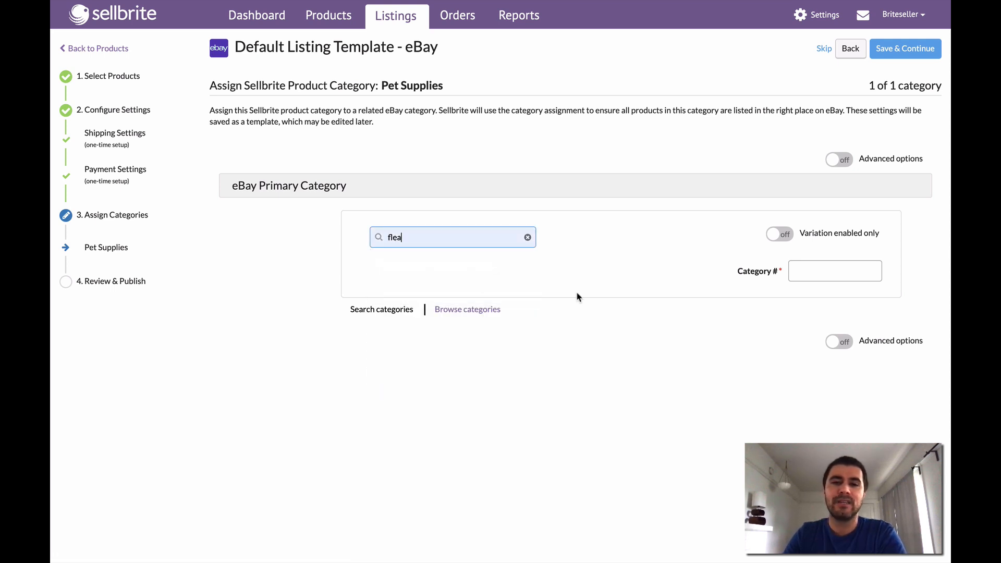
text(flea)
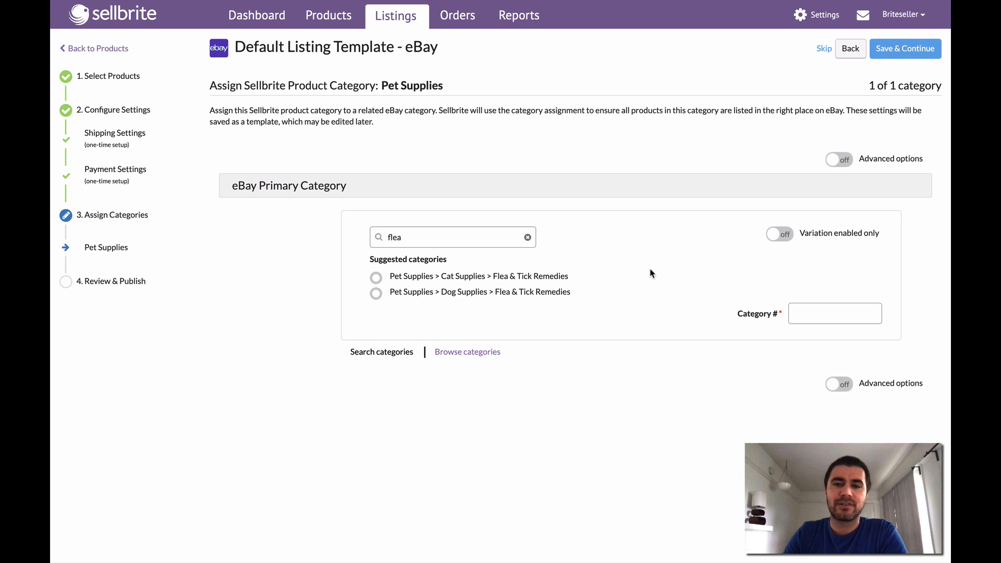
mouse_move(407, 308)
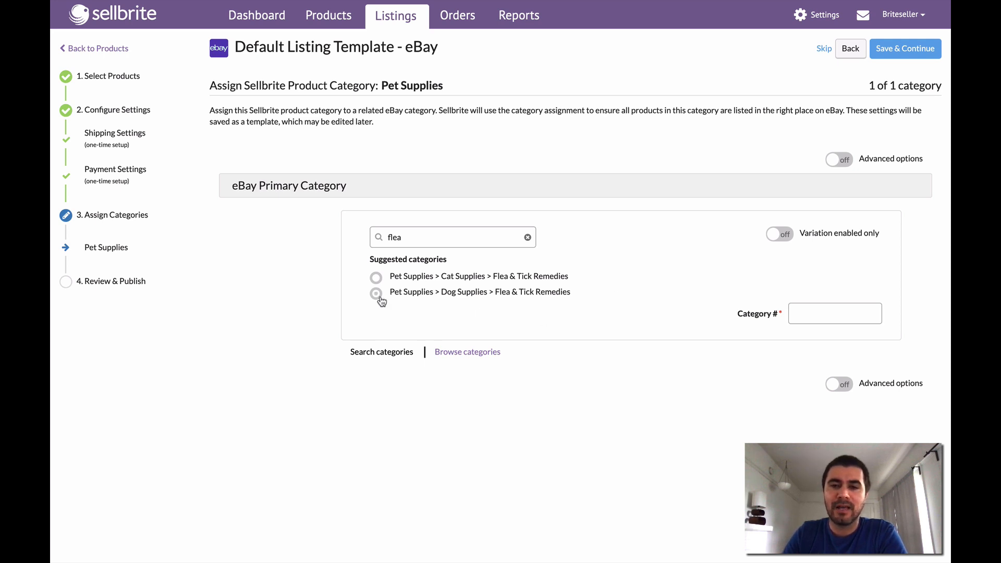
click(376, 292)
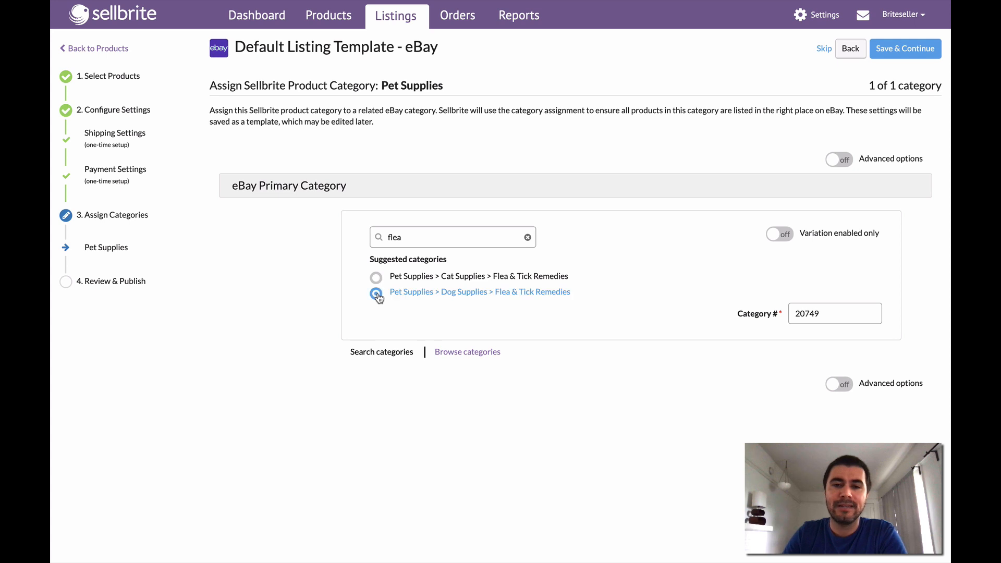
click(376, 292)
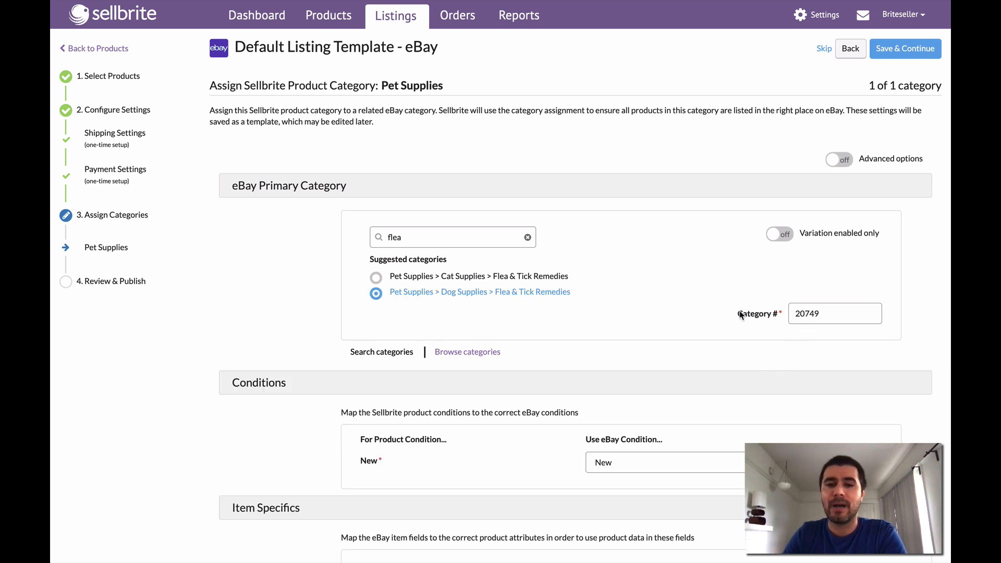
scroll(down, 3)
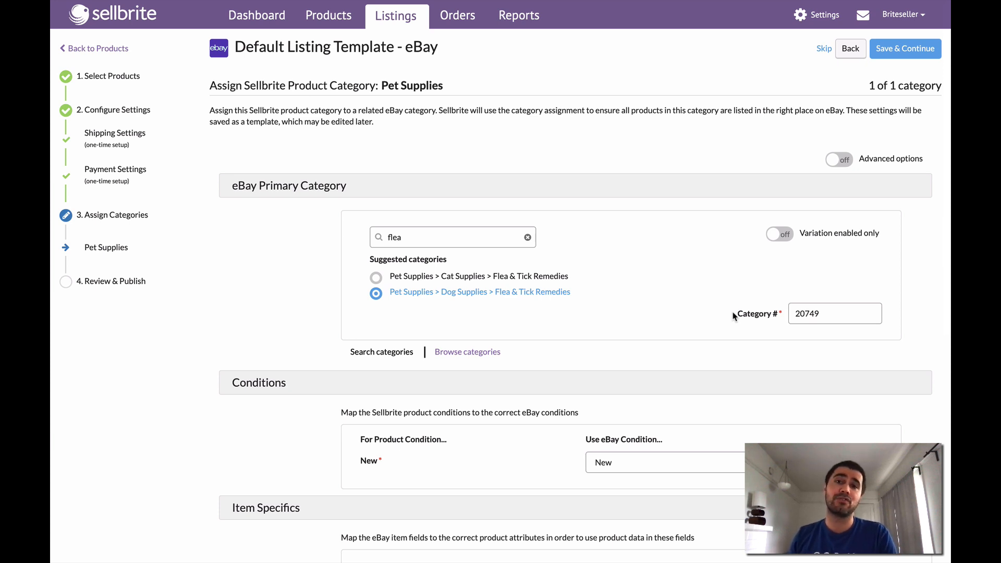
mouse_move(697, 338)
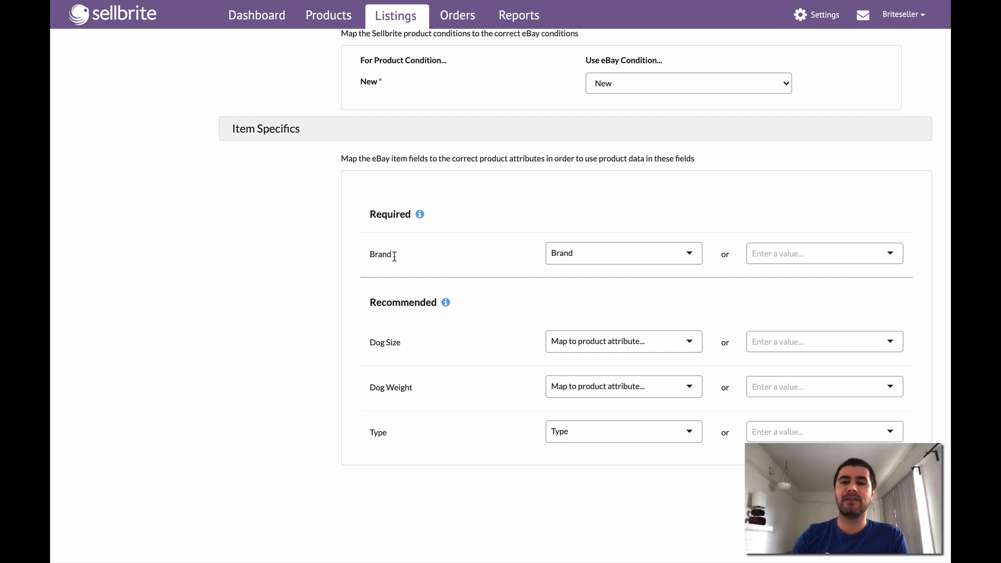
mouse_move(470, 261)
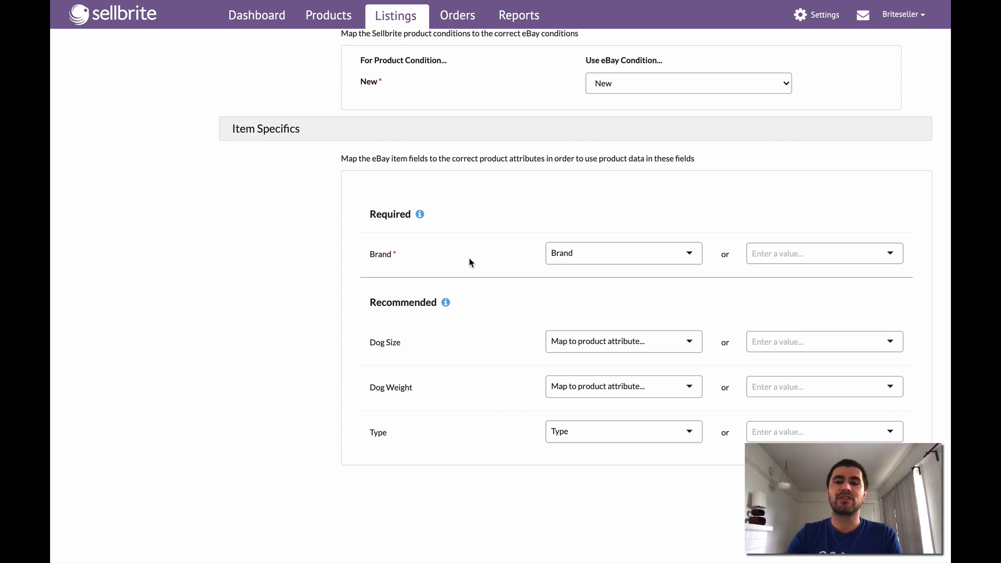
mouse_move(384, 264)
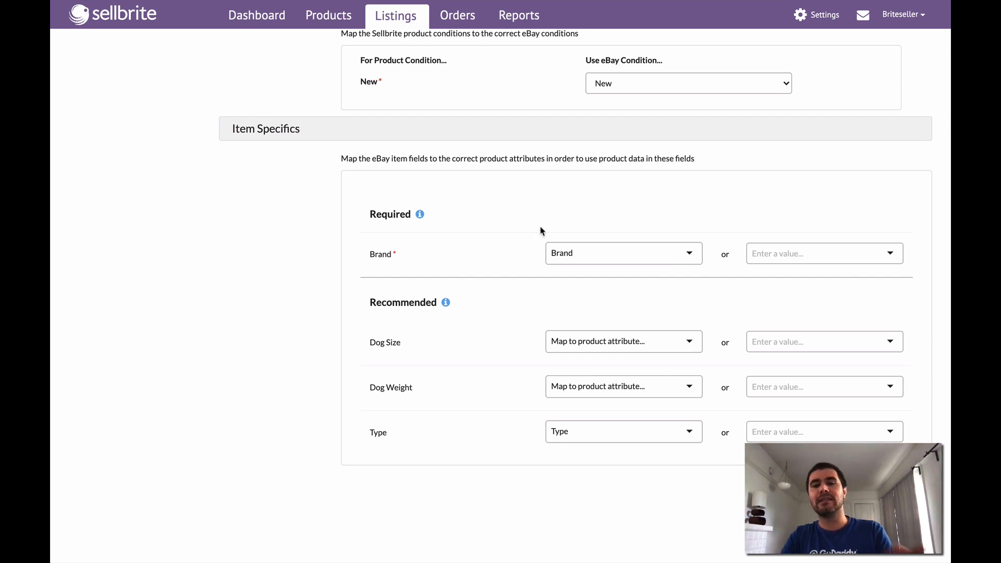
mouse_move(660, 257)
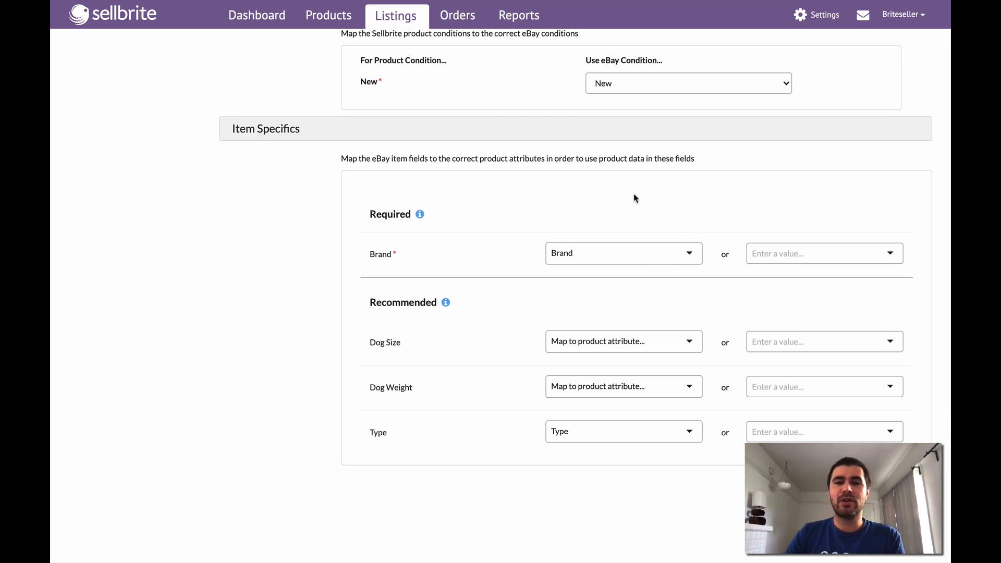
mouse_move(684, 312)
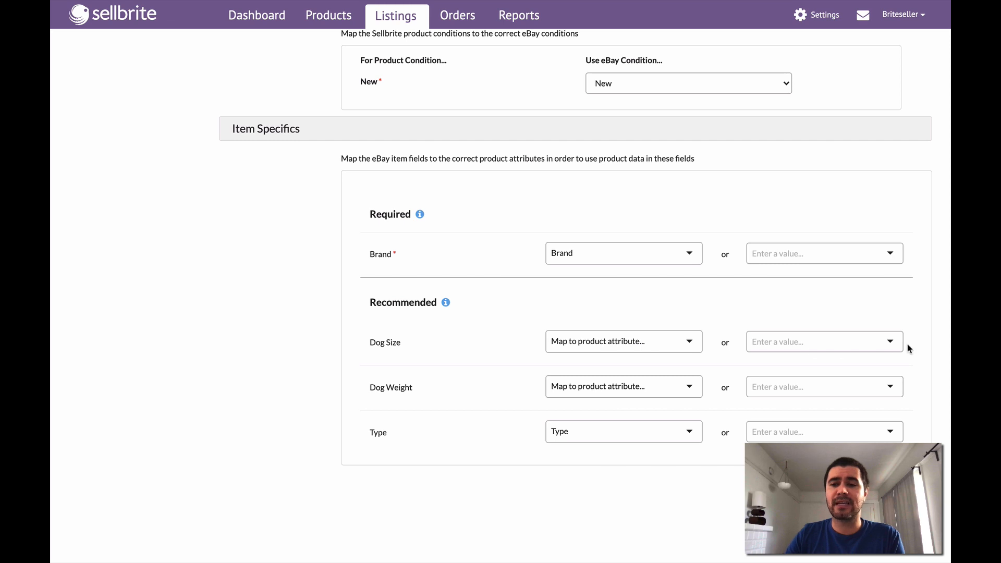
click(820, 342)
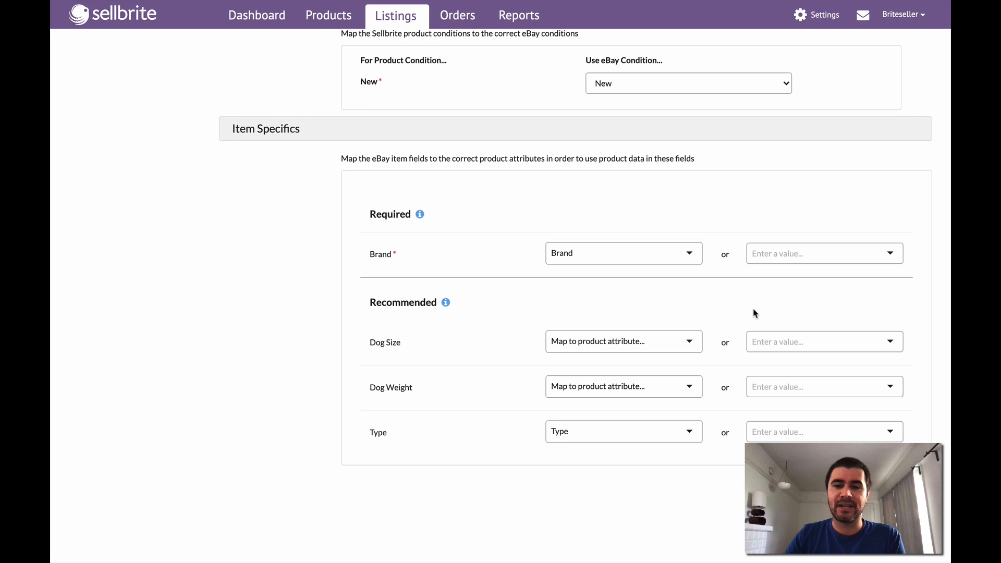
mouse_move(742, 314)
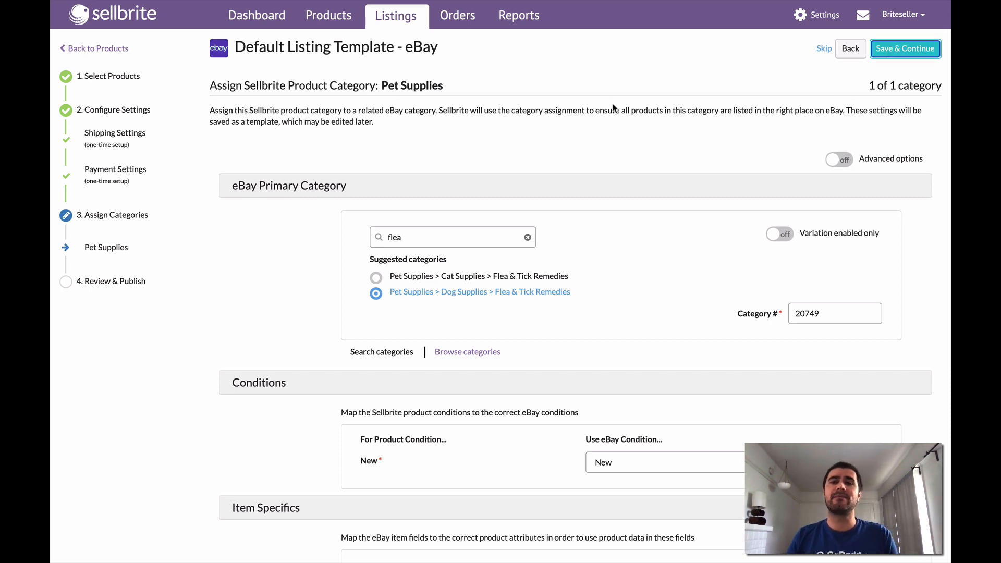
click(904, 48)
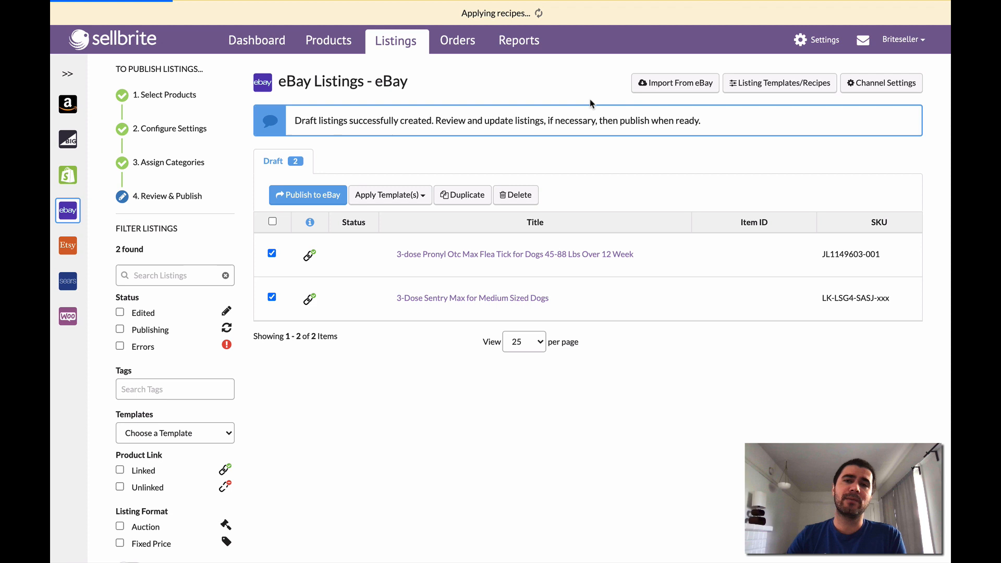
mouse_move(445, 140)
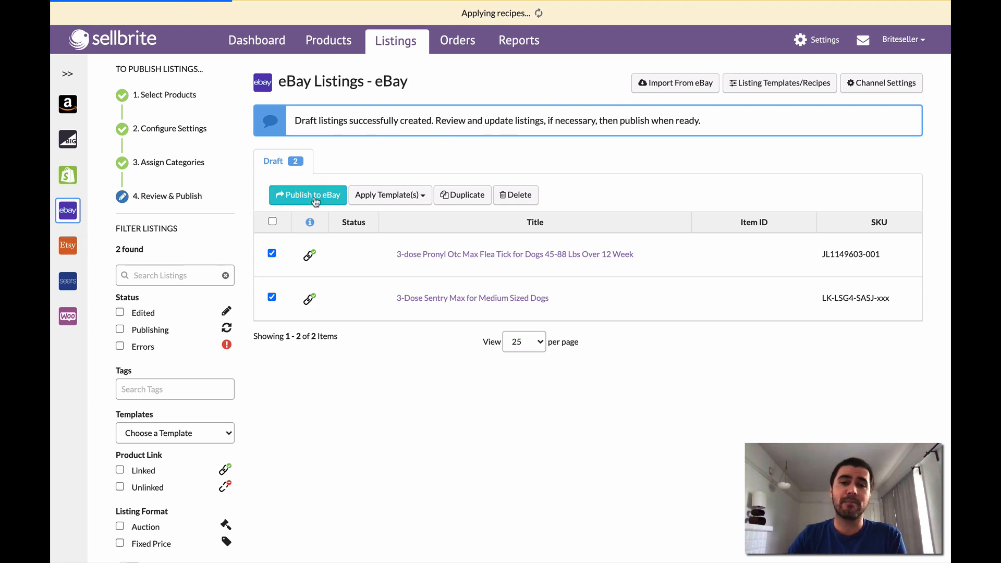
mouse_move(414, 139)
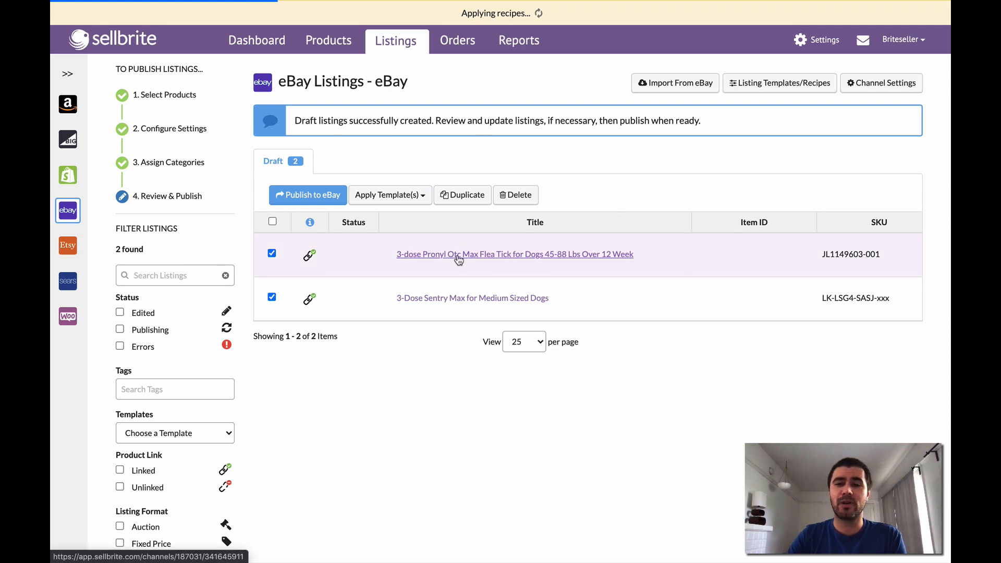
Open the Pronyl Otc Max draft eBay listing
click(514, 254)
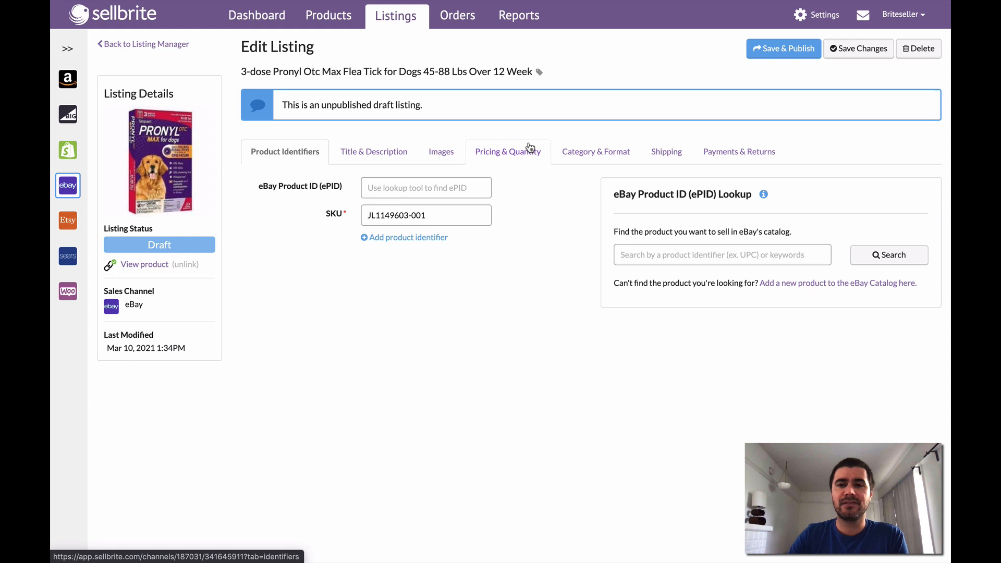
mouse_move(373, 151)
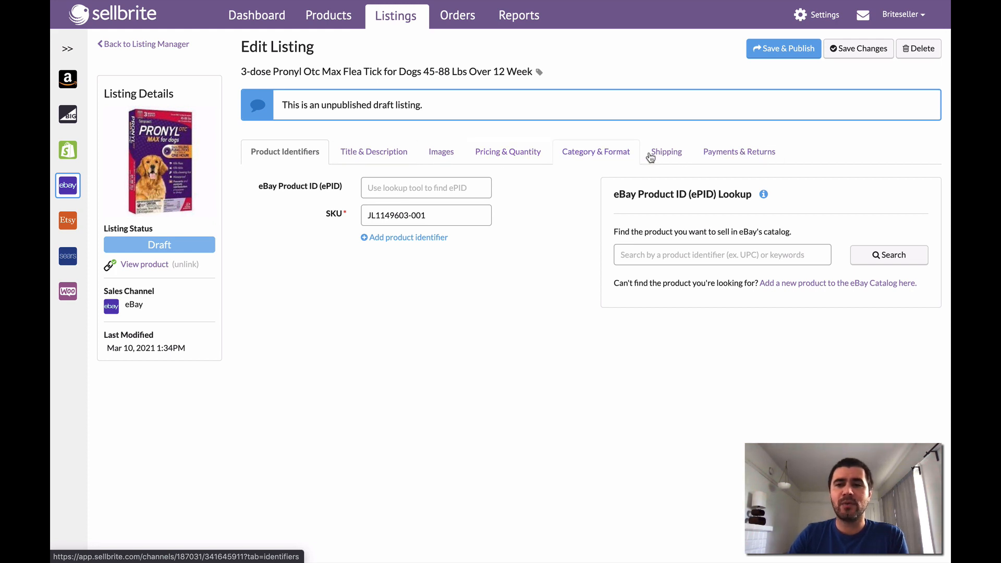
Review the draft's shipping and payment tabs, then reapply Pet Supplies Category Template
click(738, 151)
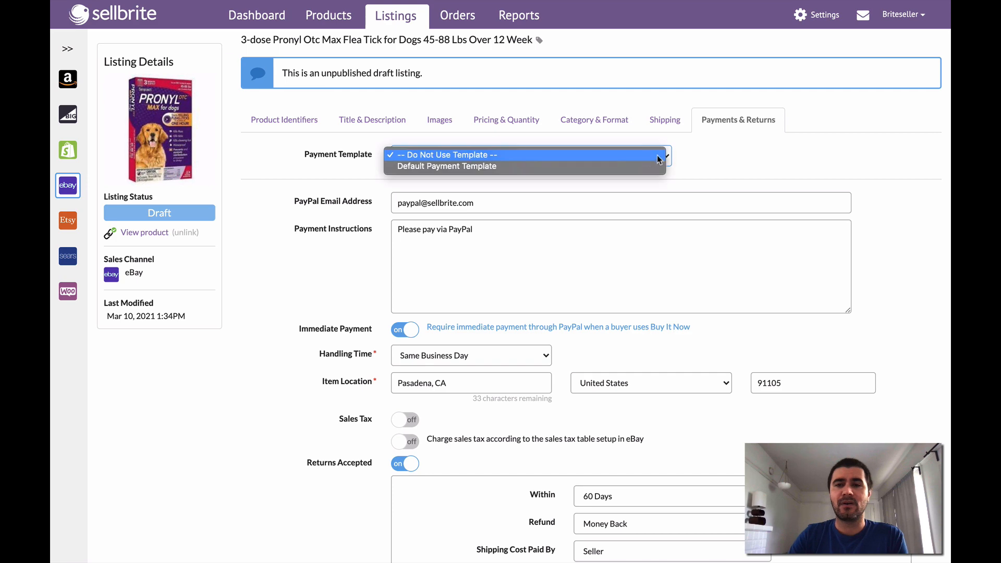
click(445, 166)
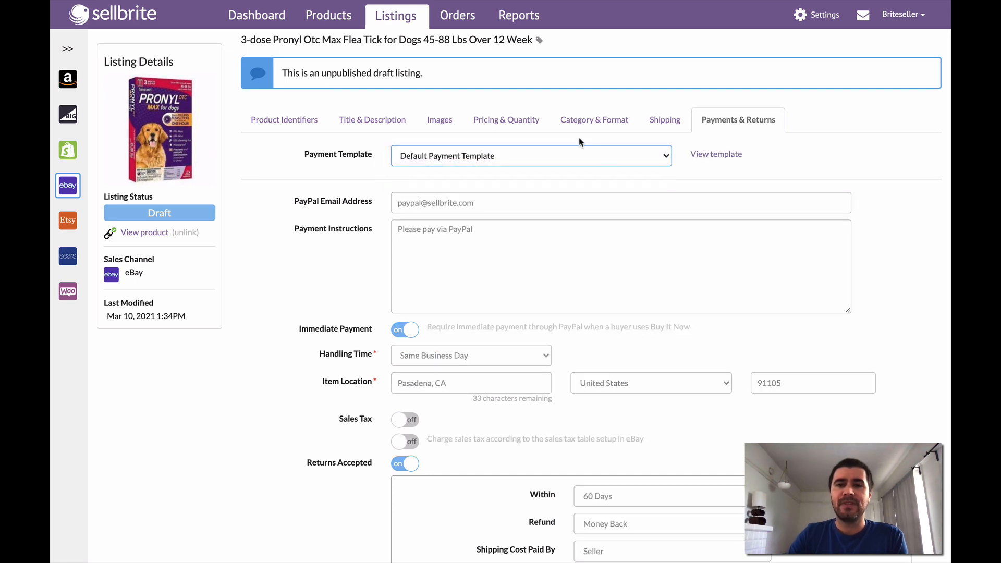
click(594, 119)
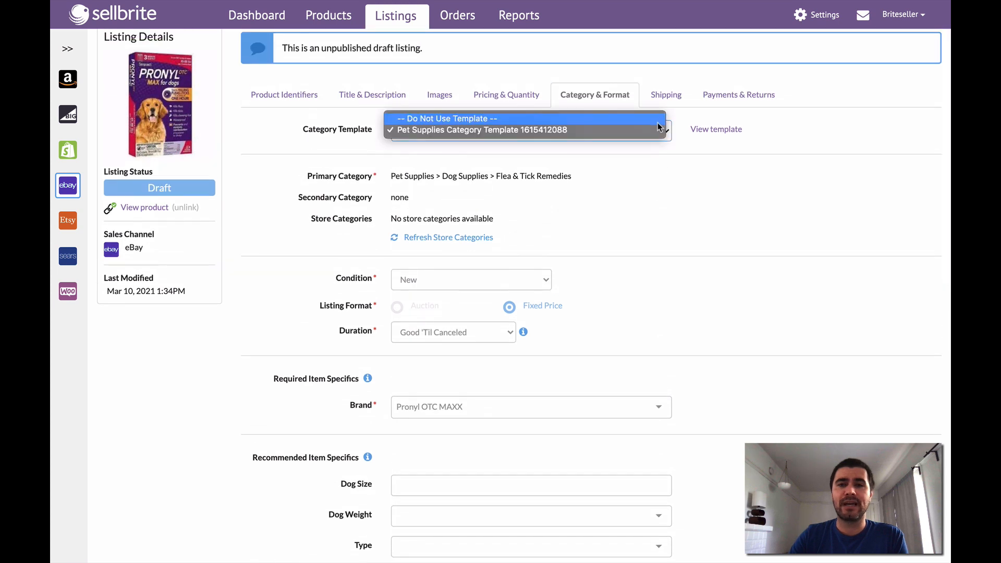
click(445, 119)
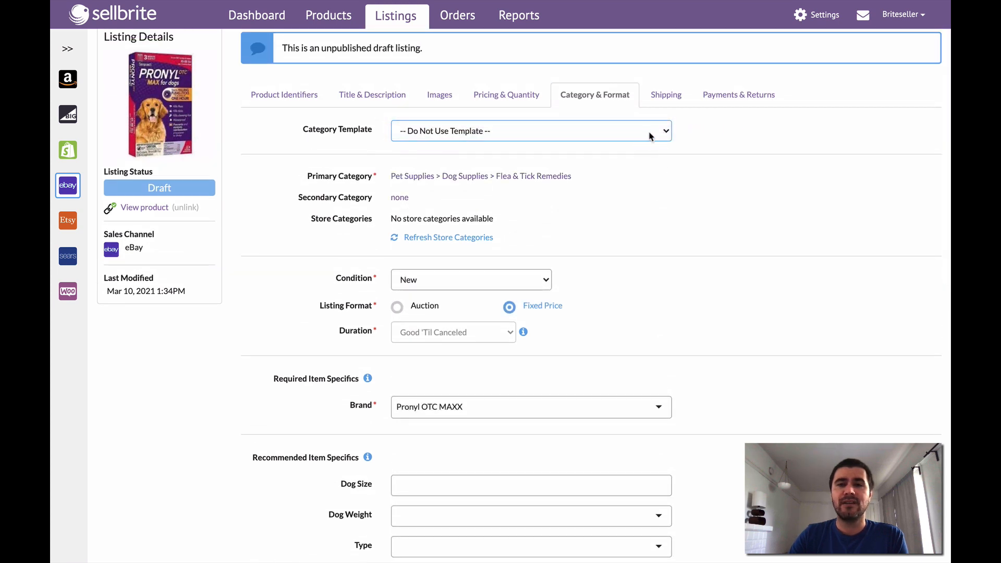
click(531, 130)
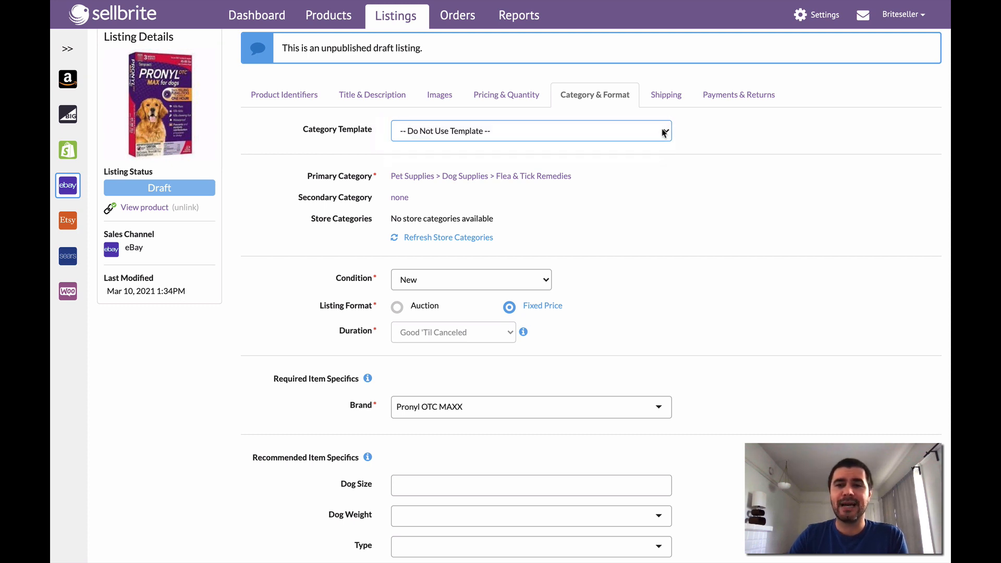
click(531, 131)
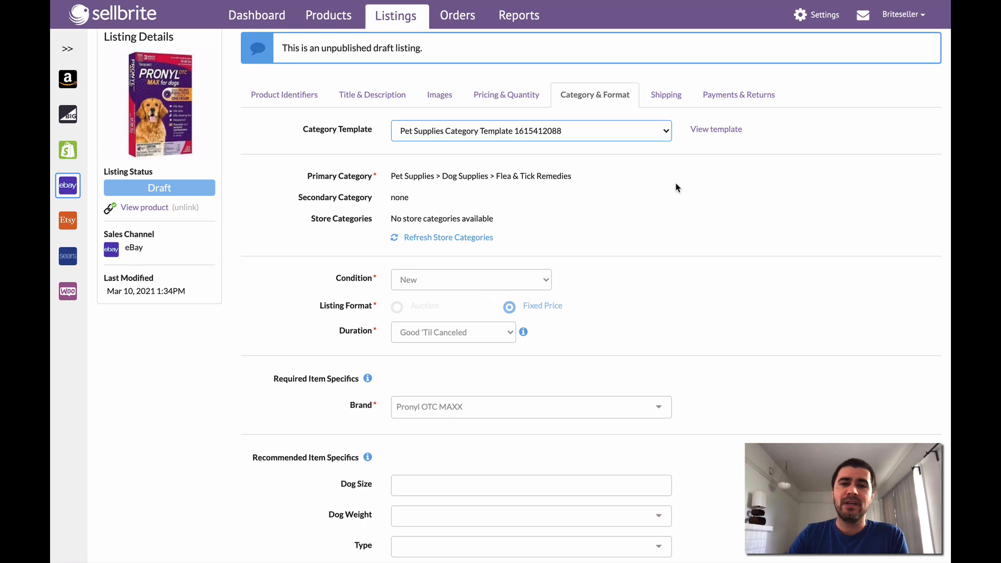
scroll(down, 3)
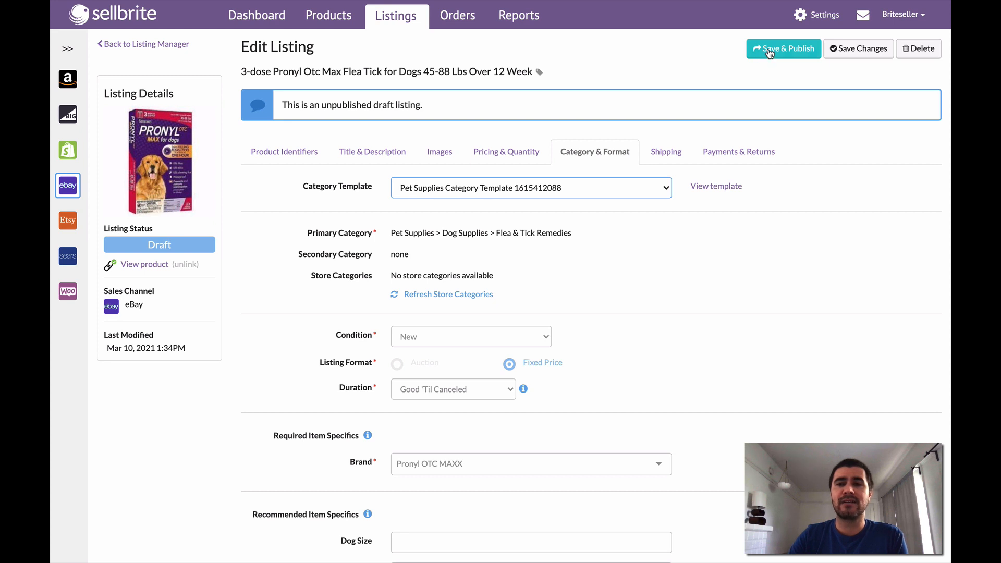
Publish the Pronyl listing and confirm Pet Supplies Category Template stays applied
click(783, 49)
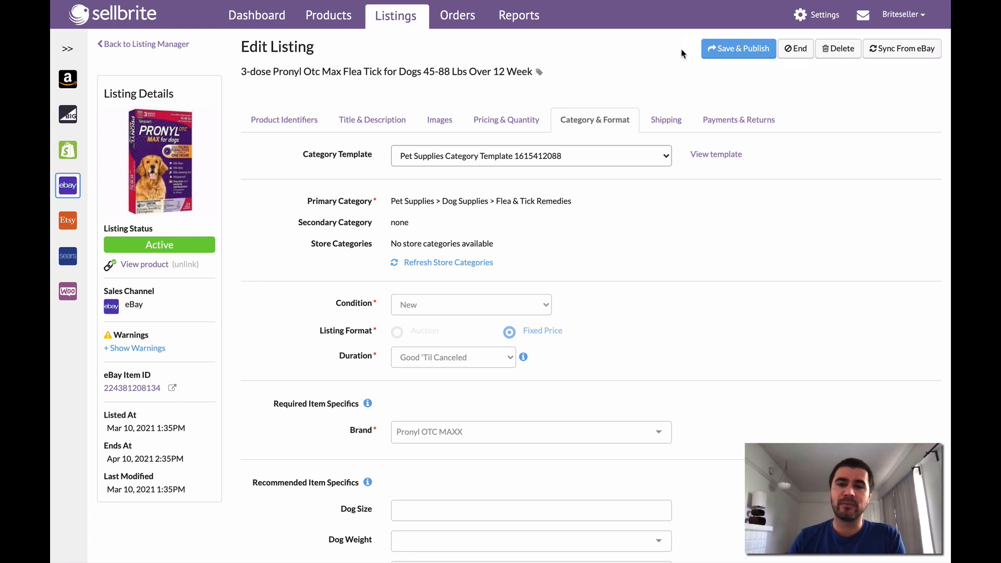
mouse_move(216, 241)
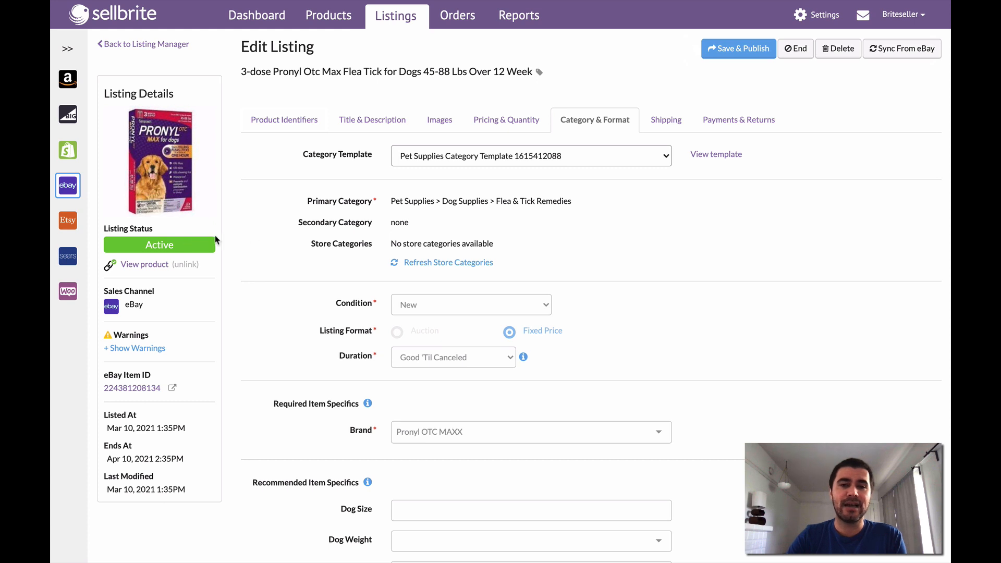
mouse_move(786, 110)
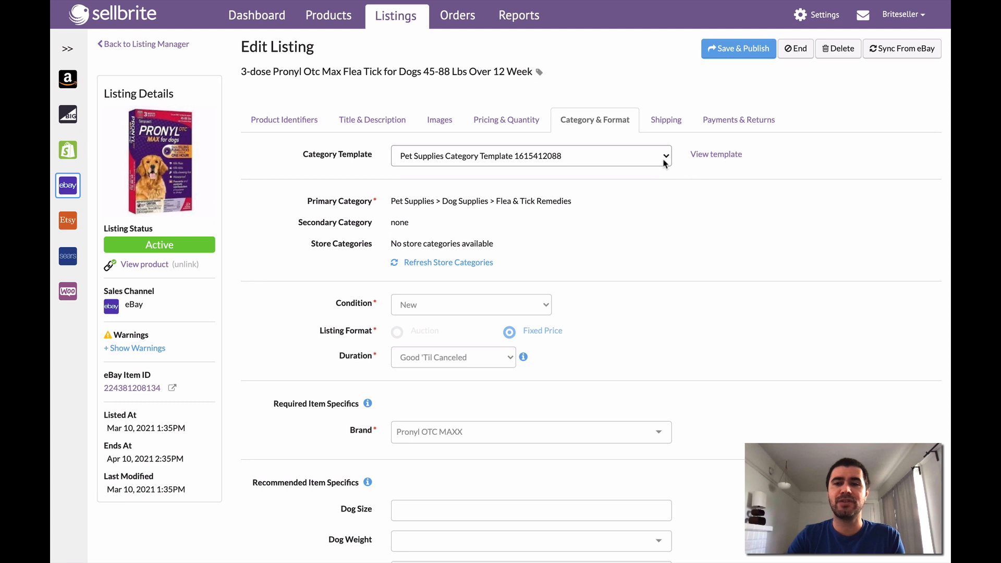
click(531, 155)
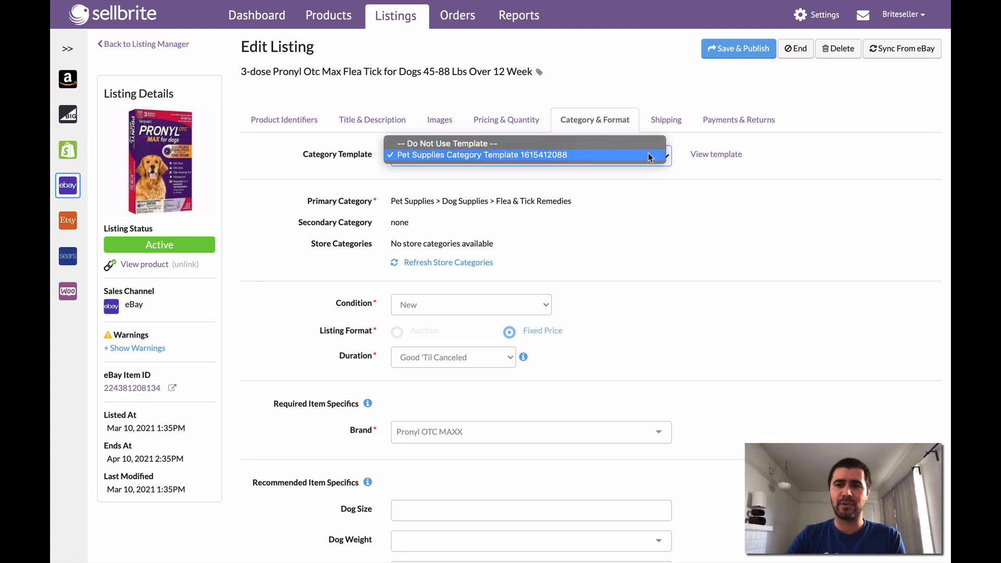
click(530, 154)
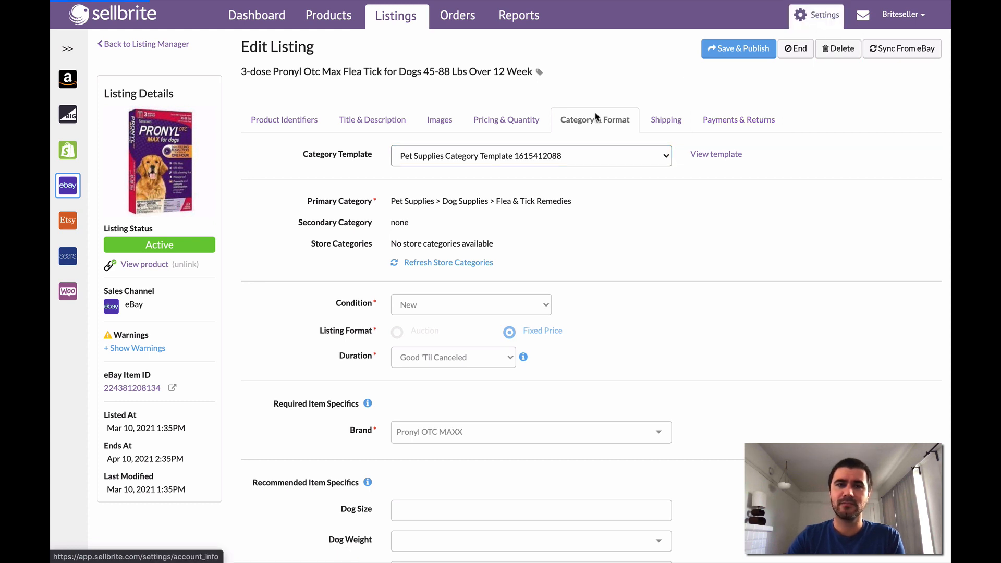
mouse_move(544, 113)
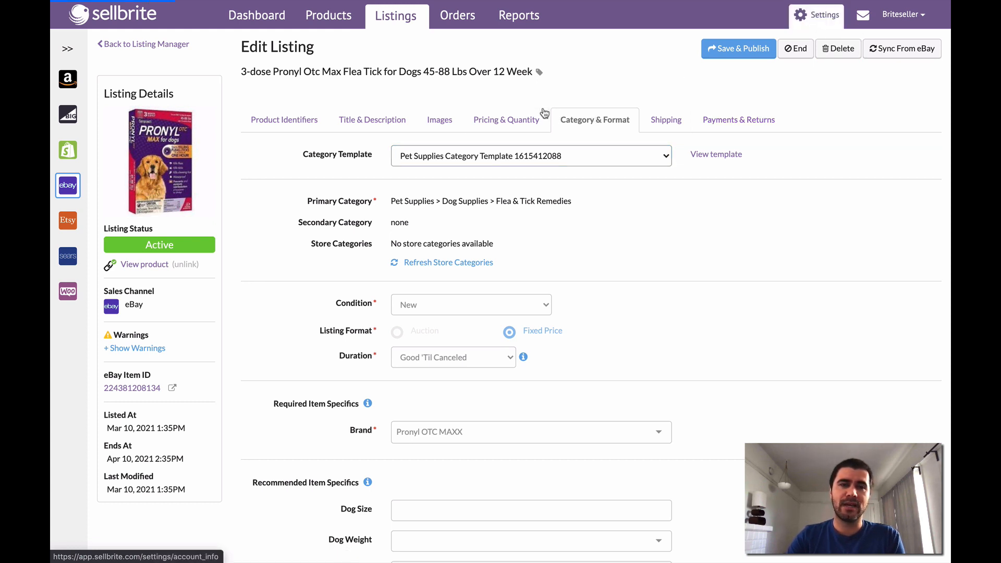
Show the eBay templates under Settings > Listing Templates & Recipes
click(823, 15)
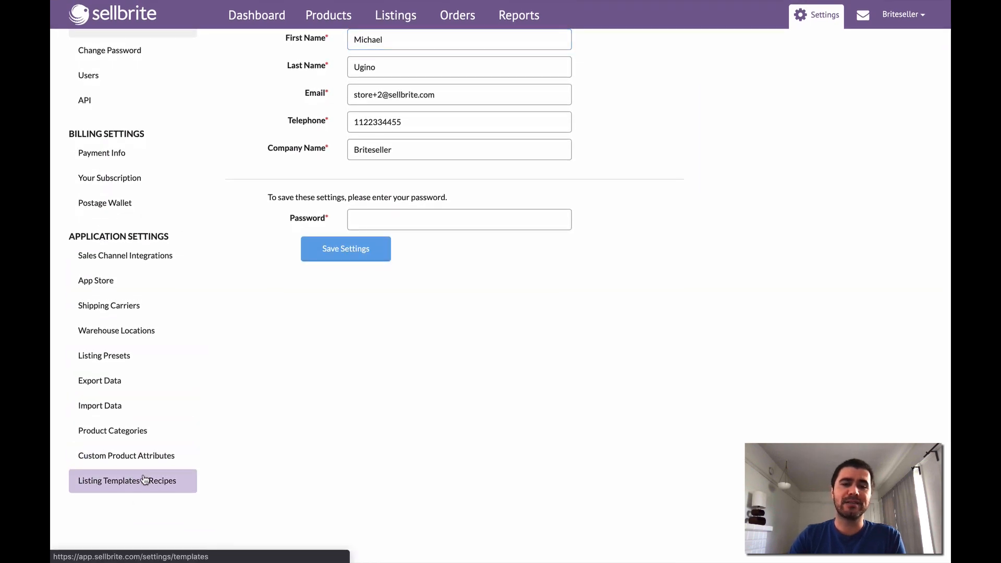
click(126, 480)
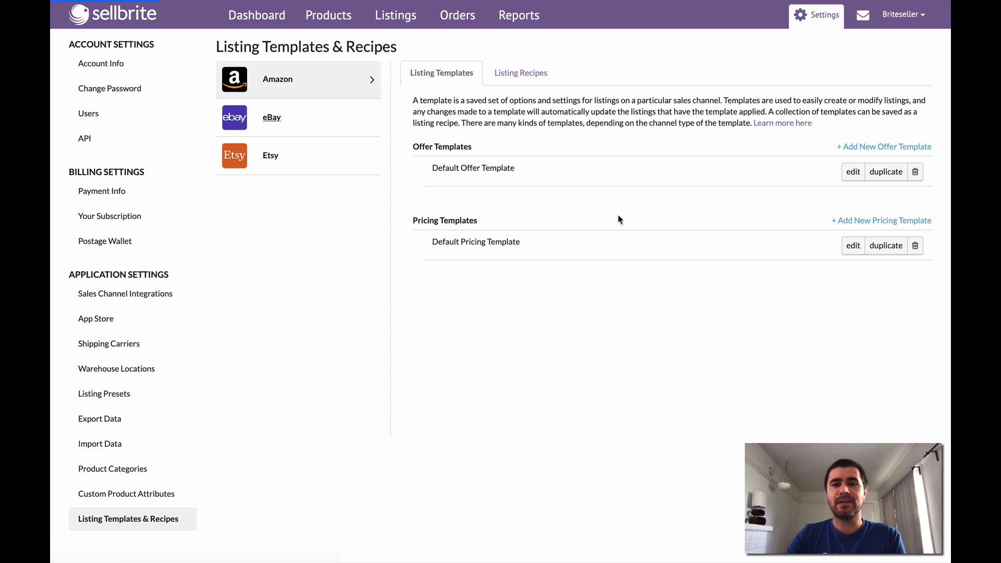
click(271, 117)
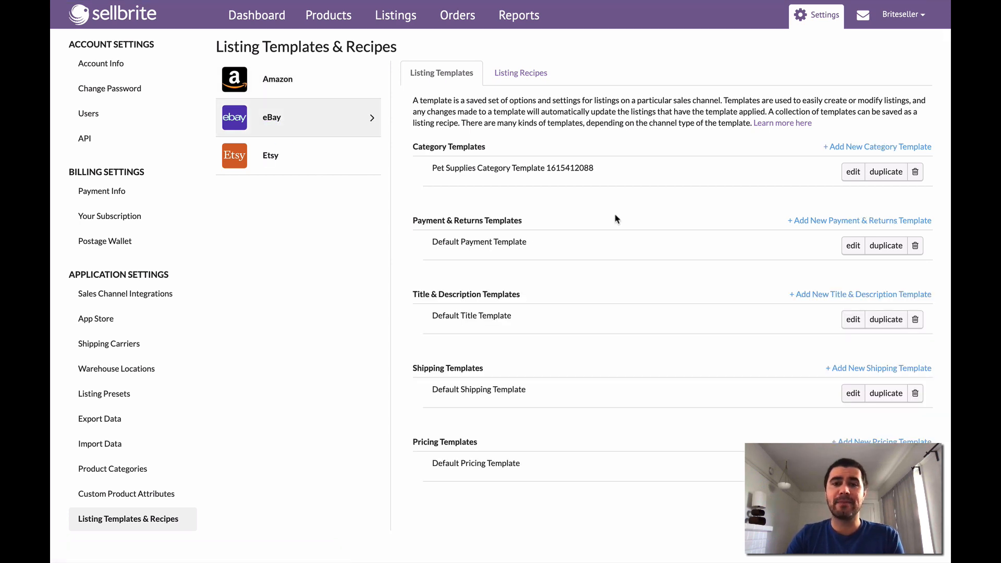
mouse_move(512, 185)
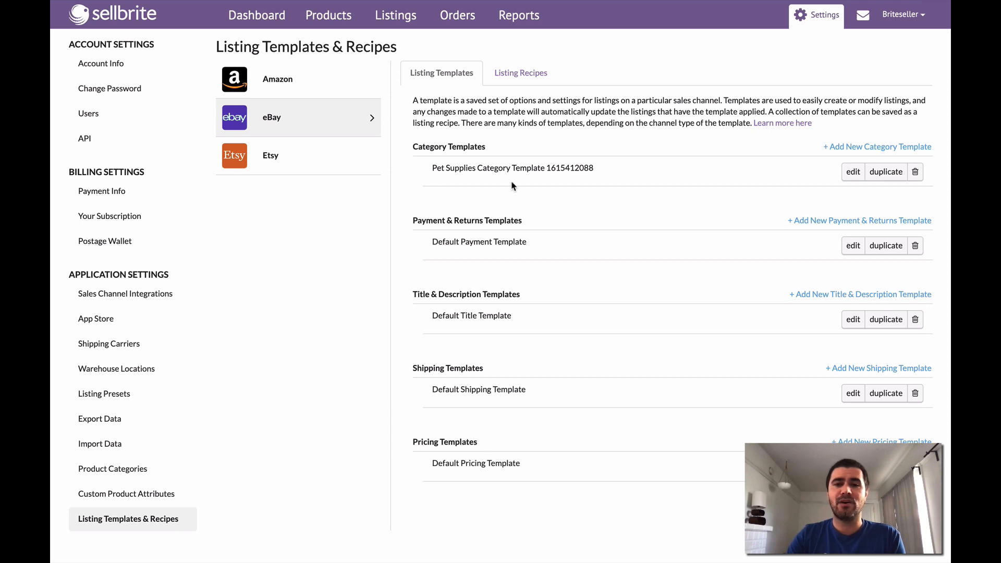
mouse_move(563, 452)
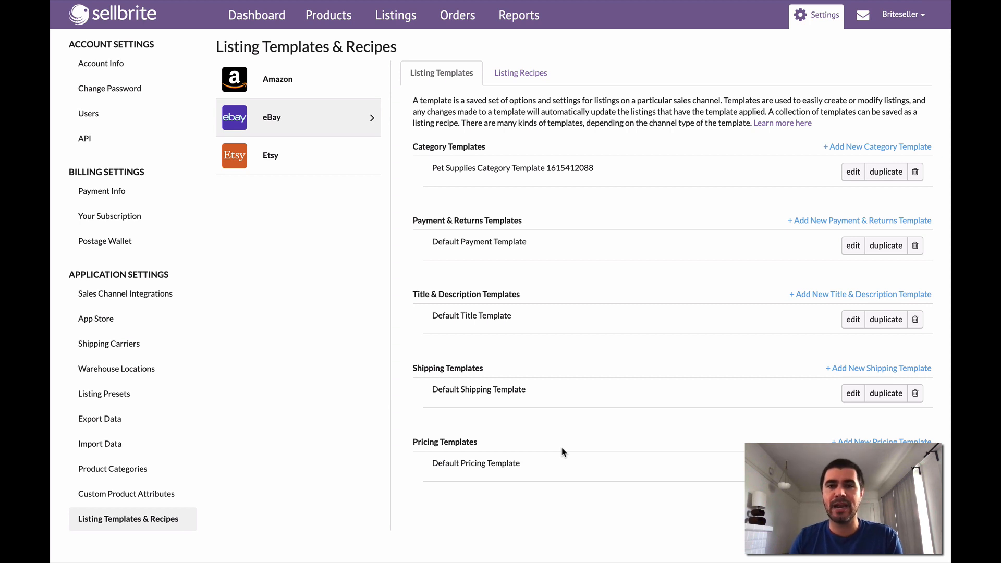
mouse_move(646, 390)
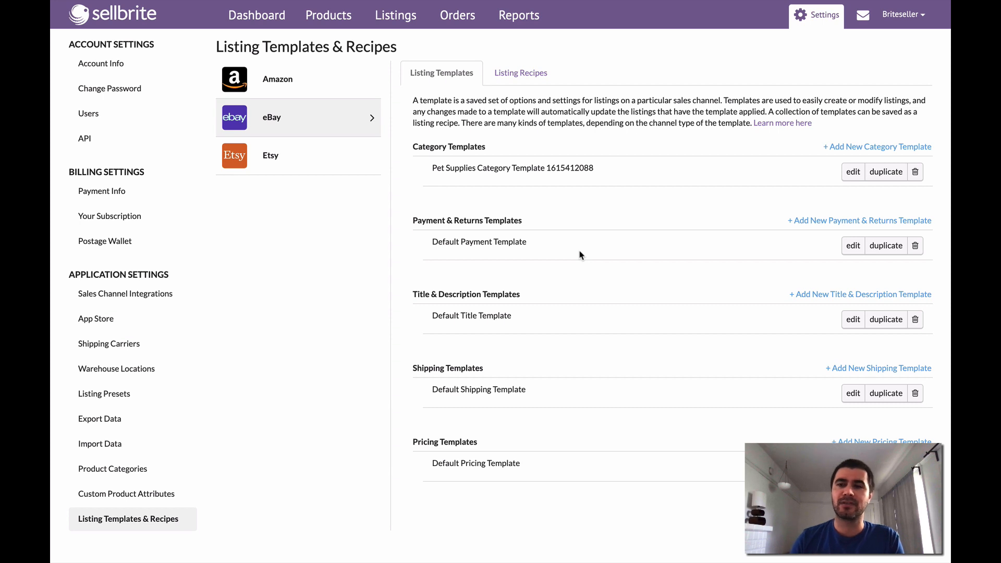
mouse_move(877, 146)
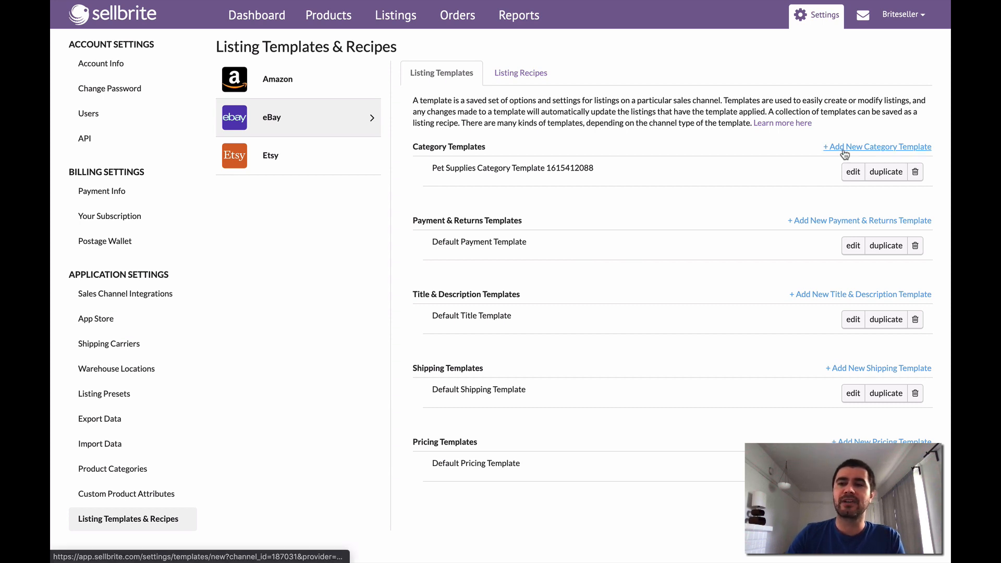
mouse_move(653, 200)
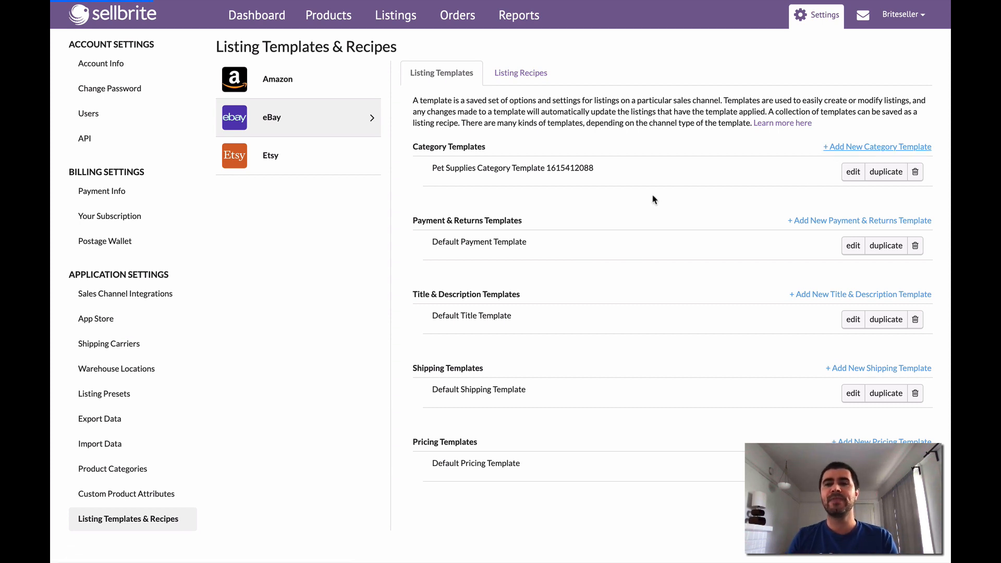
Begin a new eBay category template, abandon it unsaved, and return to eBay listings
click(876, 146)
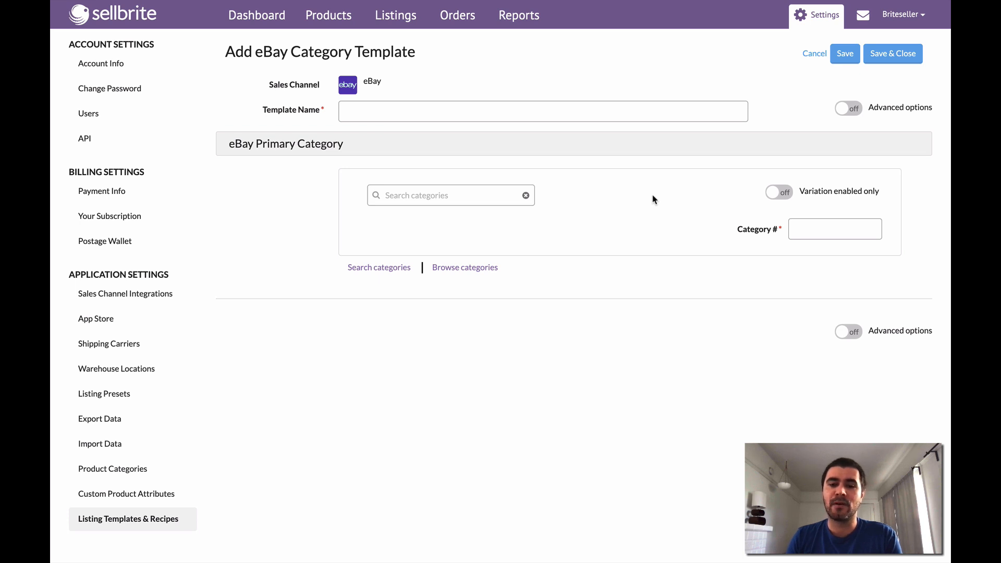
mouse_move(560, 107)
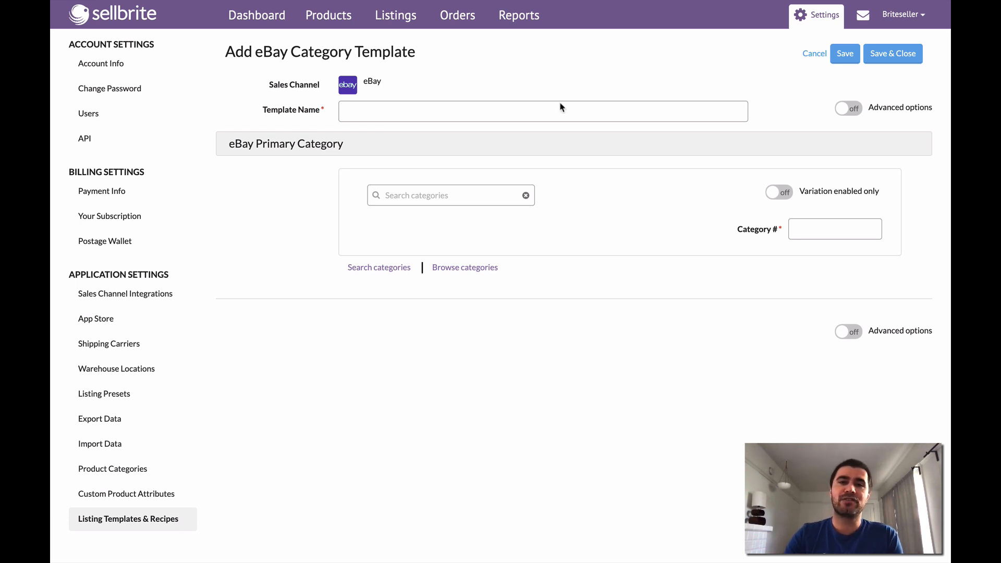
click(396, 14)
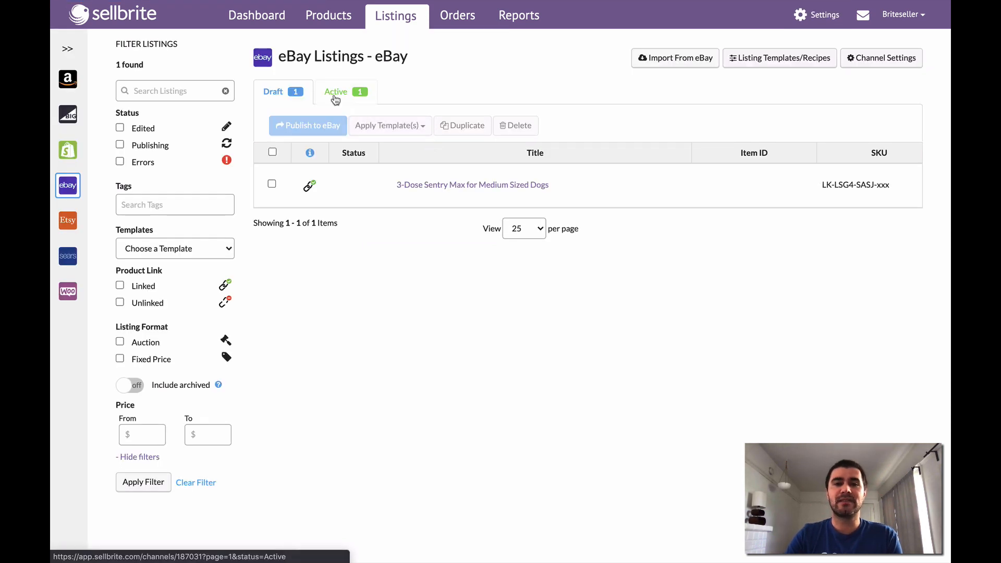
Open the active Pronyl flea and tick eBay listing for editing
click(335, 91)
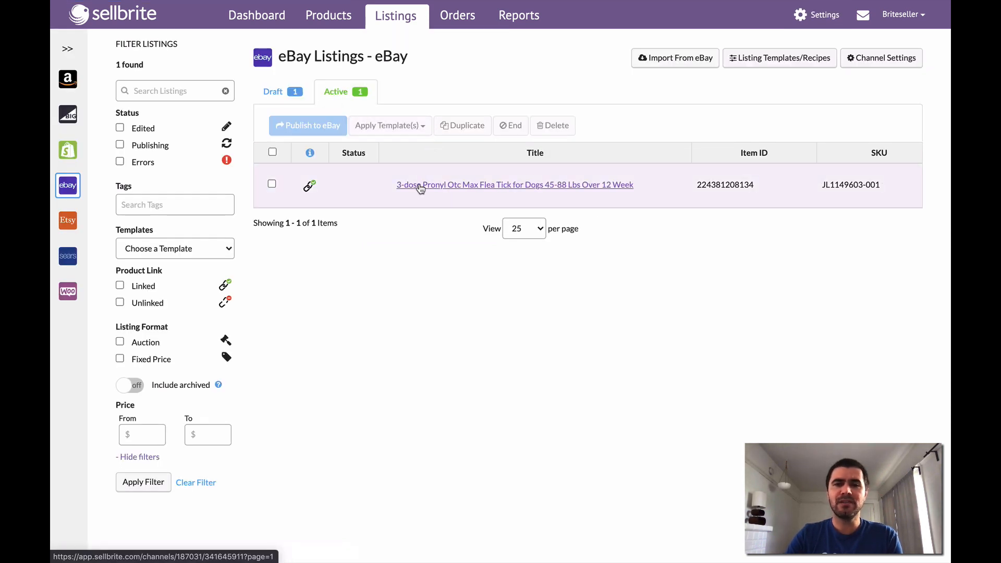
click(515, 185)
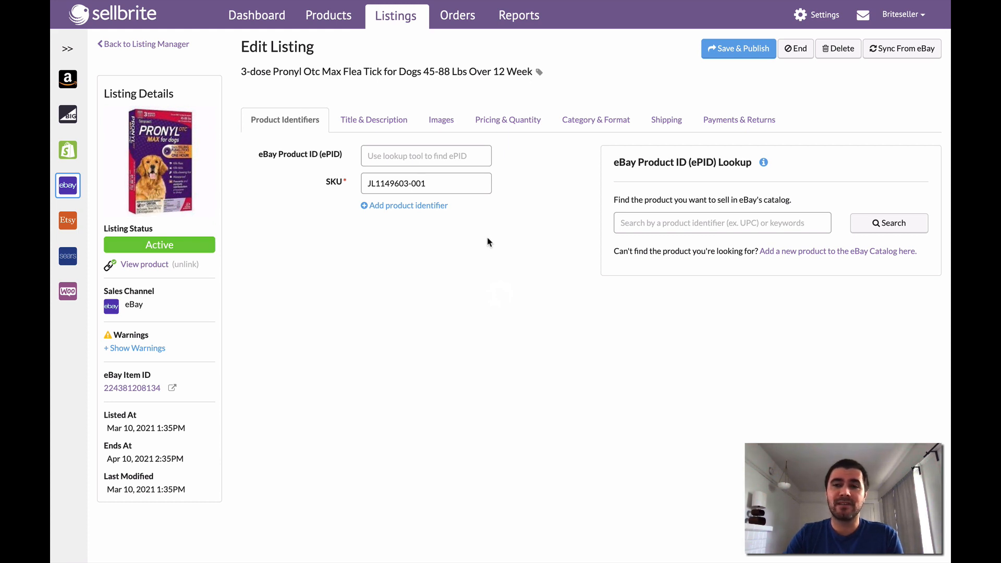
mouse_move(489, 242)
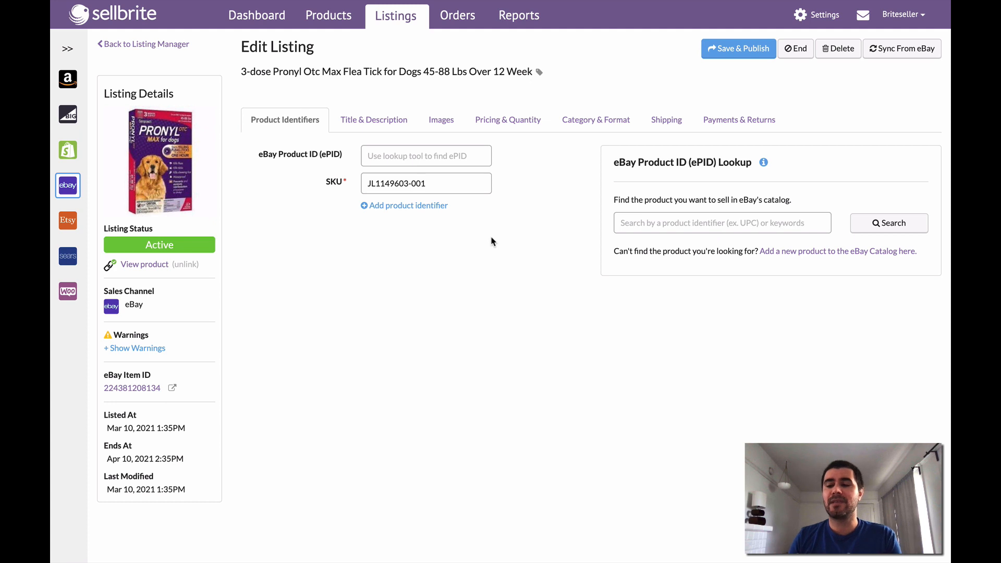